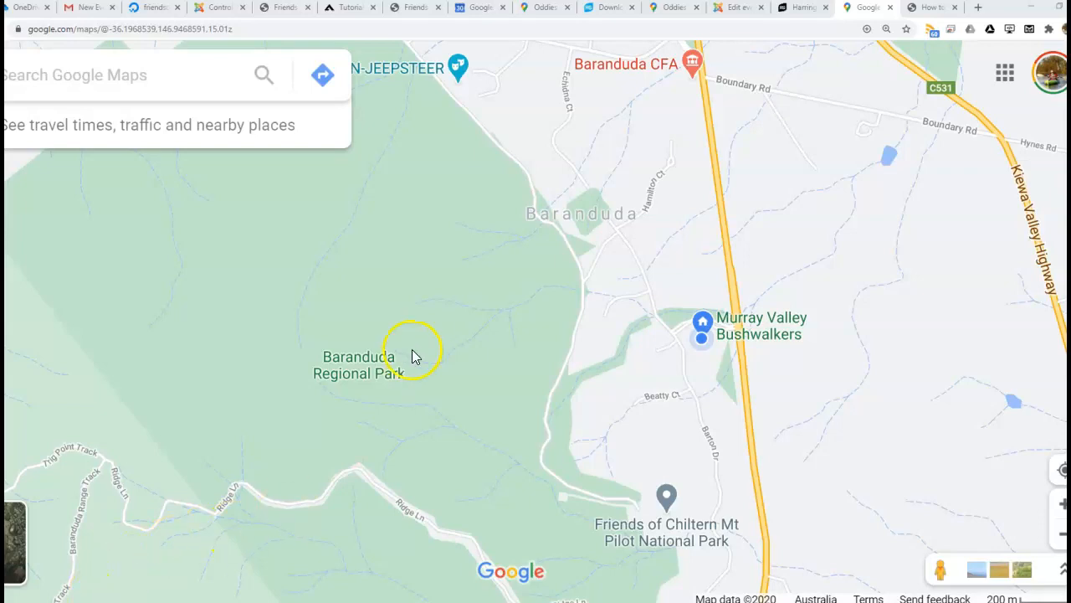
{"action": "mouse_move", "coordinate": [355, 469]}
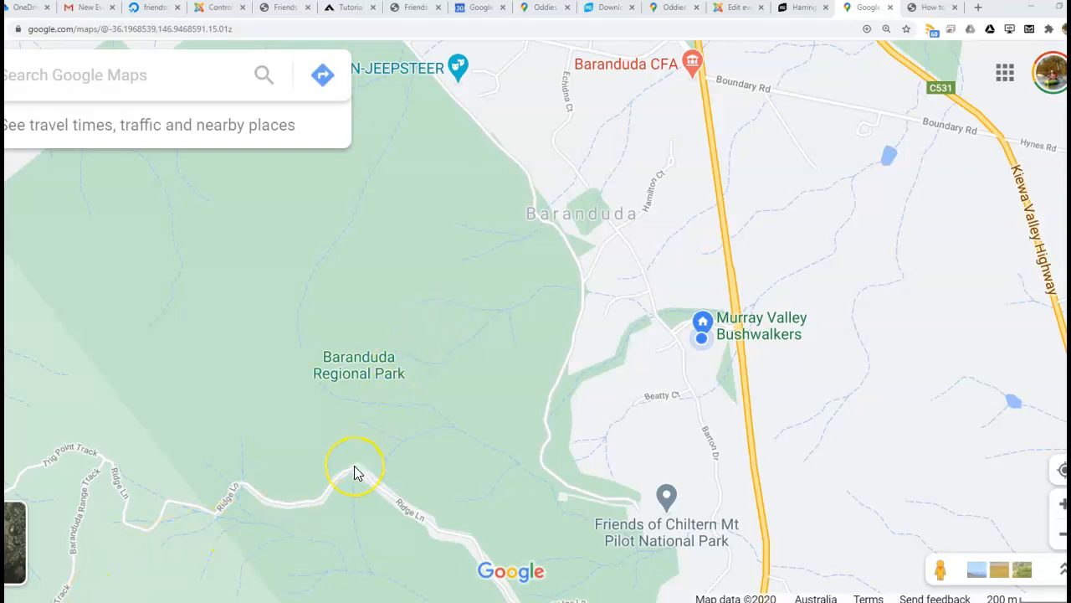
{"action": "mouse_move", "coordinate": [355, 471]}
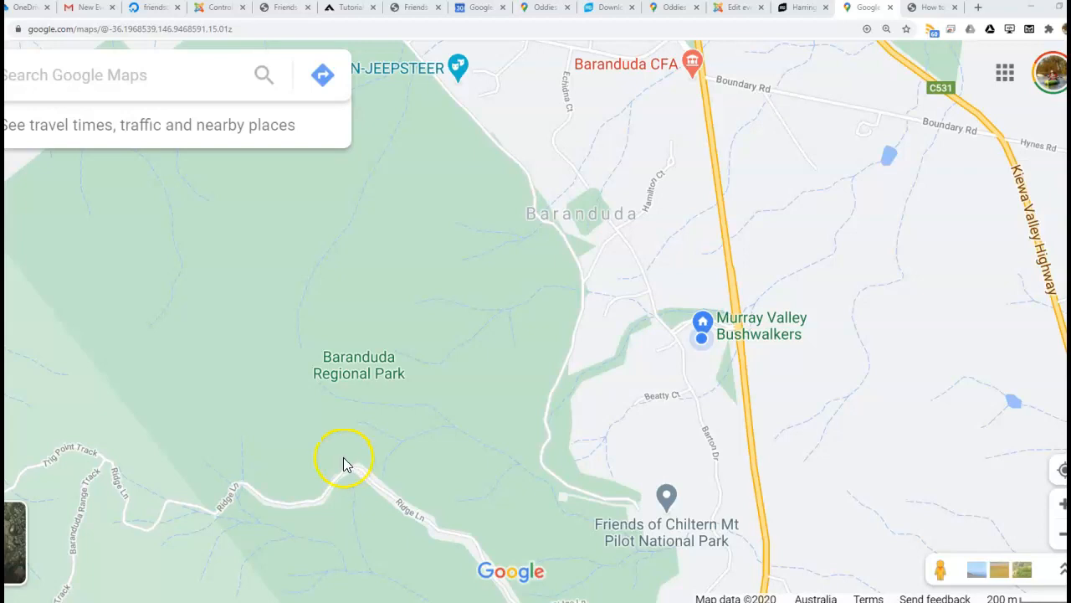
{"action": "mouse_move", "coordinate": [268, 441]}
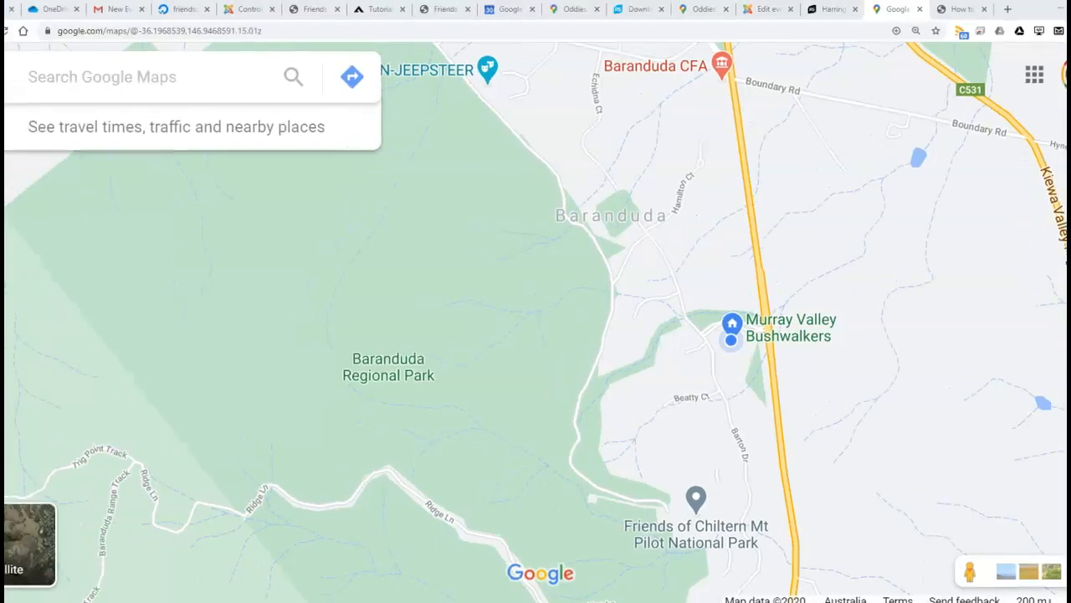
Find Oddies Creek Park in Google Maps and show its coordinates -36.089223, 146.907258
{"action": "left_click", "coordinate": [147, 77]}
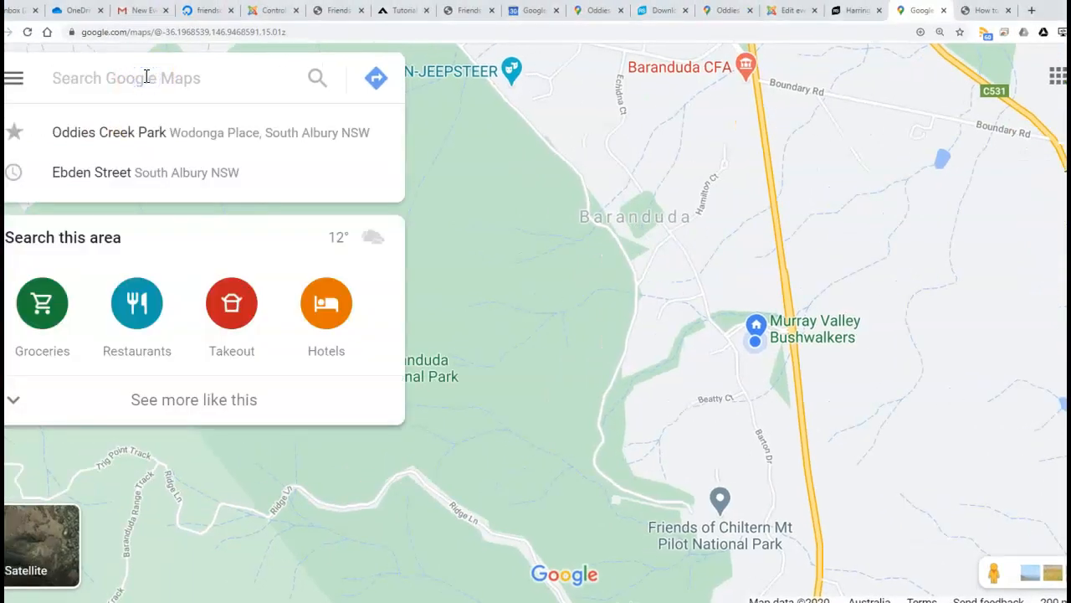
{"action": "type", "text": "Oddies Creek Park, Wodonga Plac"}
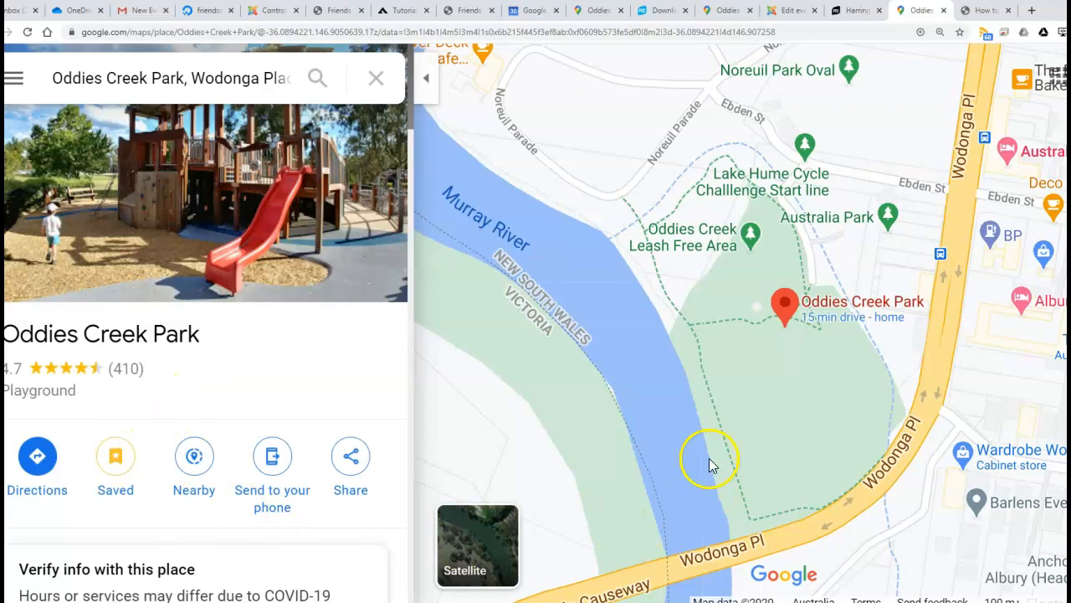
{"action": "mouse_move", "coordinate": [791, 305]}
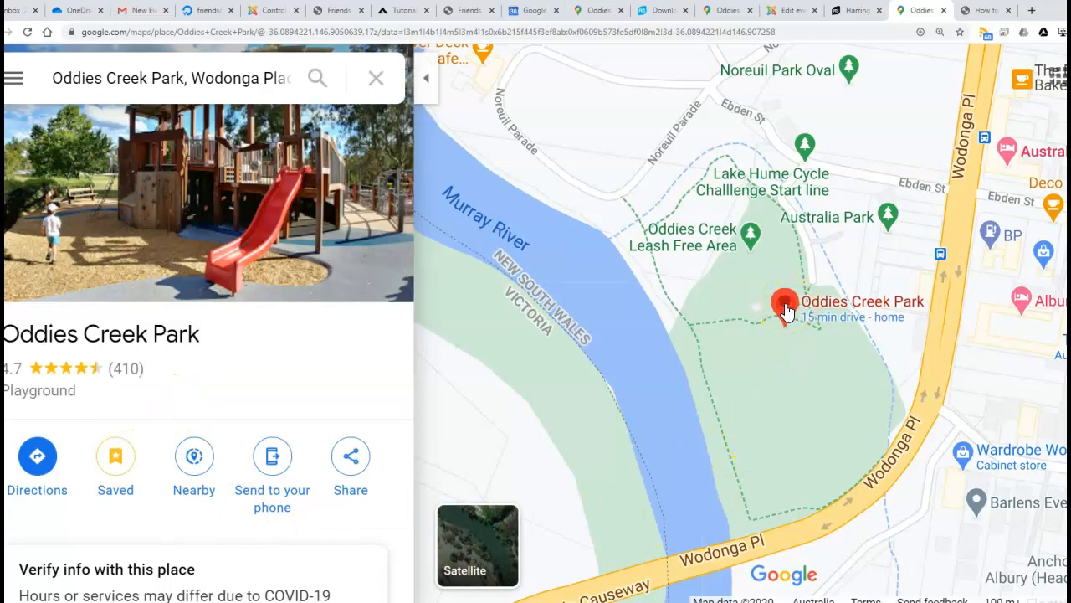
{"action": "right_click", "coordinate": [785, 304]}
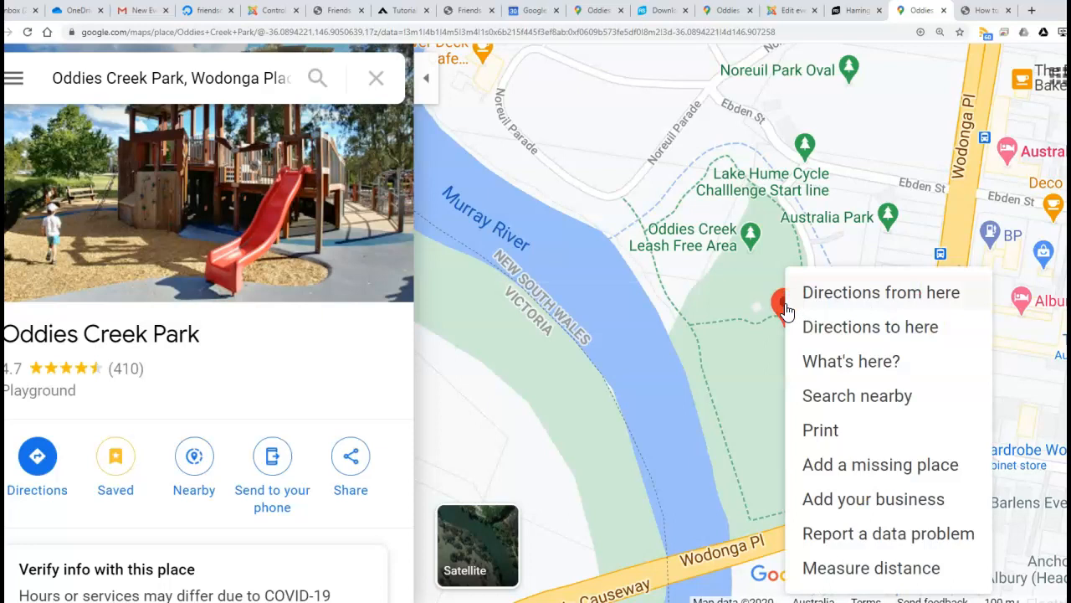
{"action": "mouse_move", "coordinate": [851, 360]}
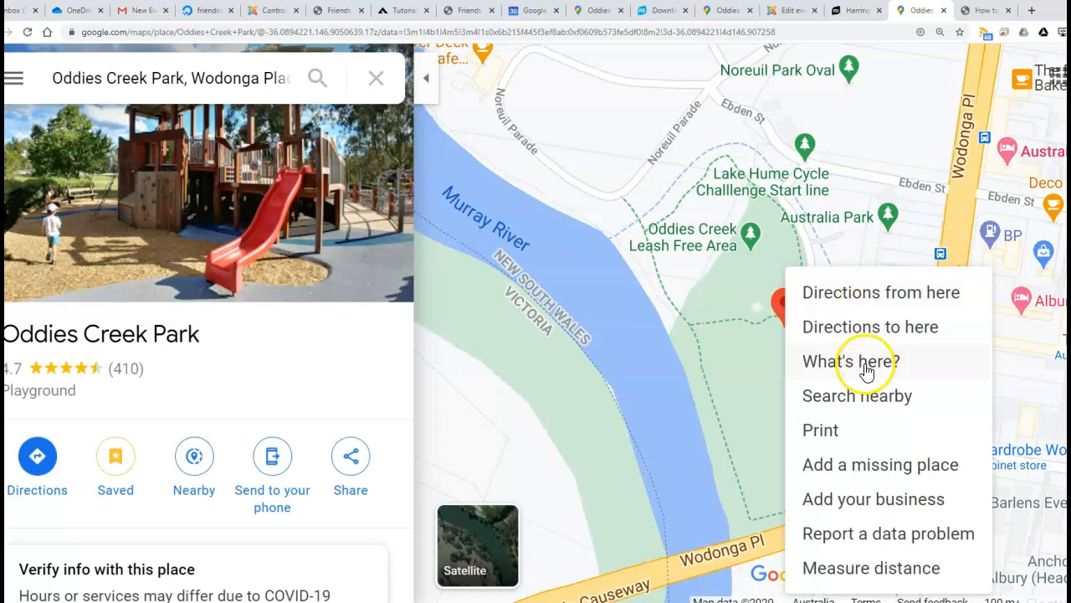
{"action": "left_click", "coordinate": [850, 360]}
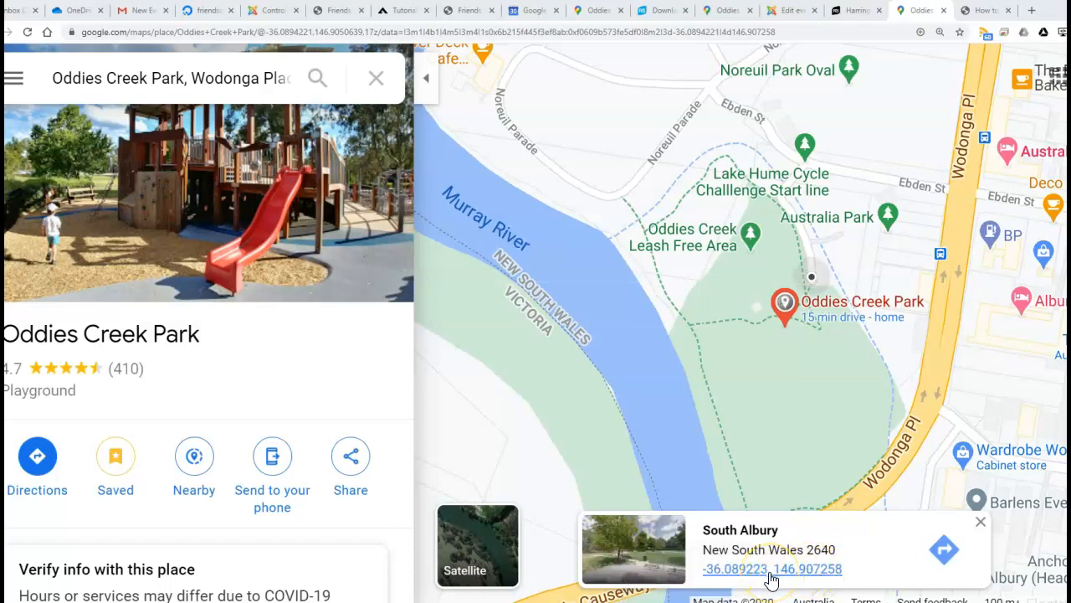
Open the 36°05'21.2"S 146°54'26.1"E coordinates page and copy its decimal coordinates
{"action": "left_click", "coordinate": [771, 569]}
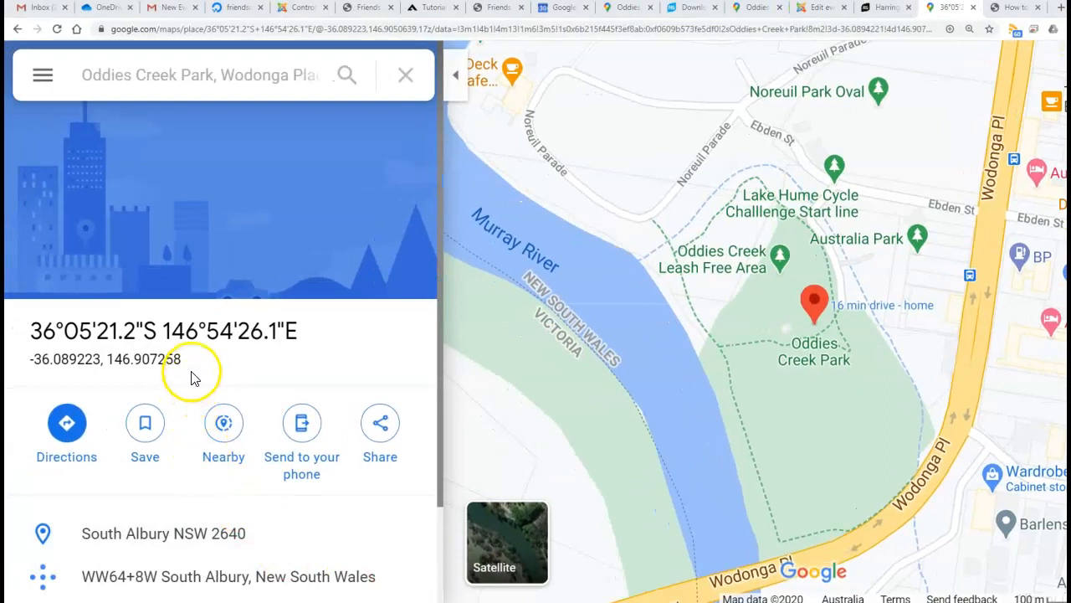
{"action": "mouse_move", "coordinate": [24, 366]}
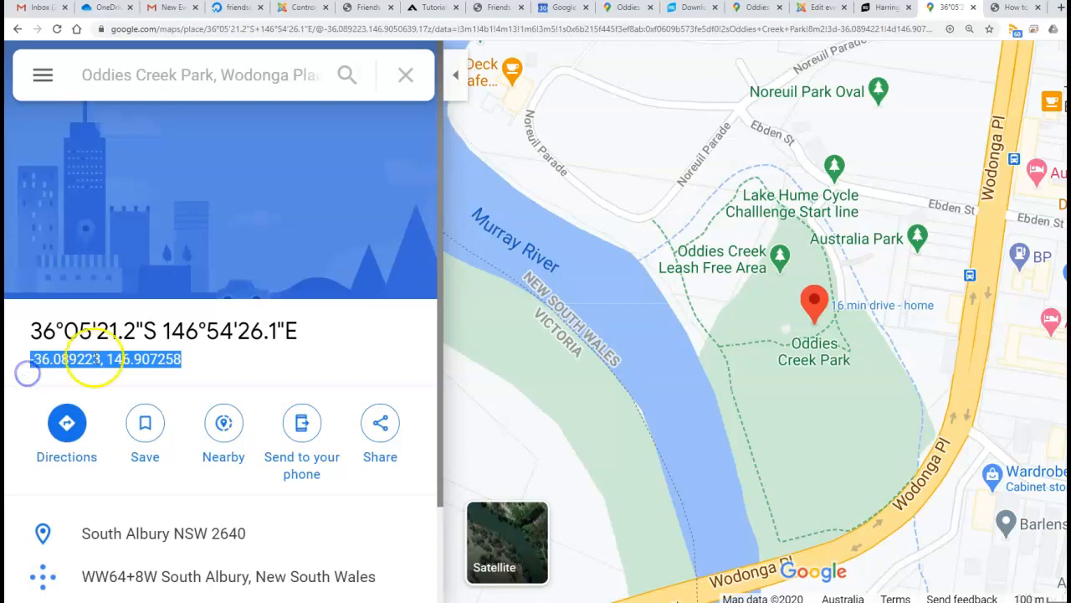
{"action": "right_click", "coordinate": [106, 358]}
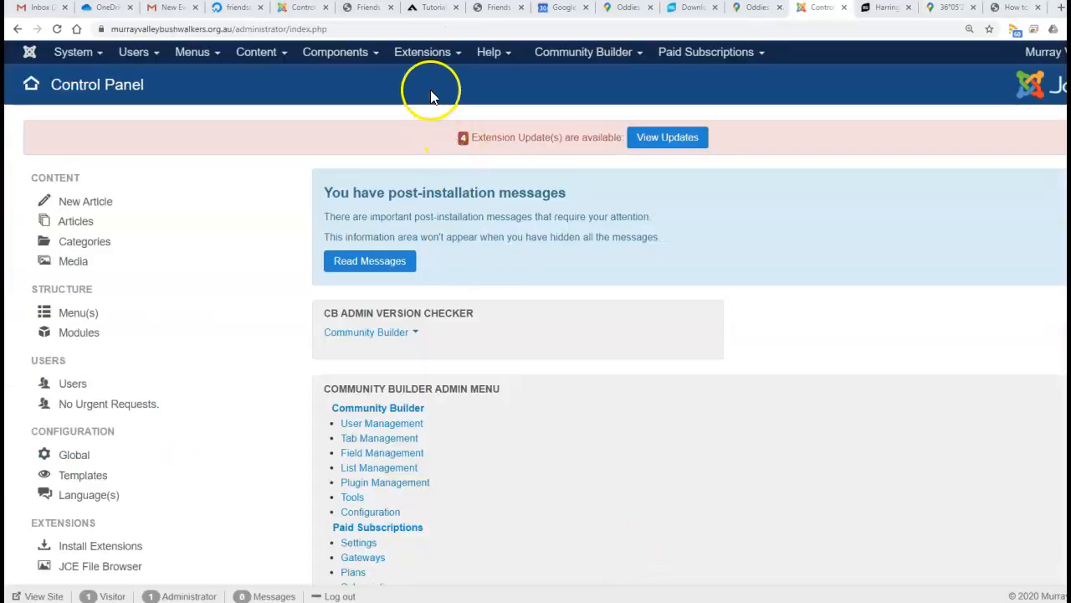
{"action": "mouse_move", "coordinate": [335, 52]}
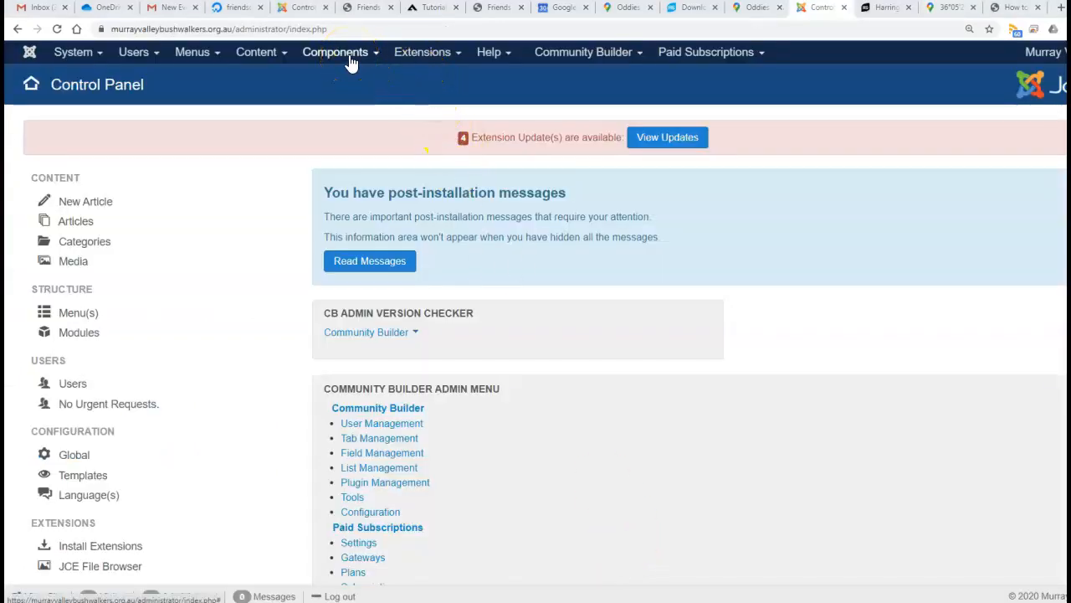
Open the RSEvents!Pro Locations list and clear the 'Oddie' search to show all locations
{"action": "left_click", "coordinate": [334, 52]}
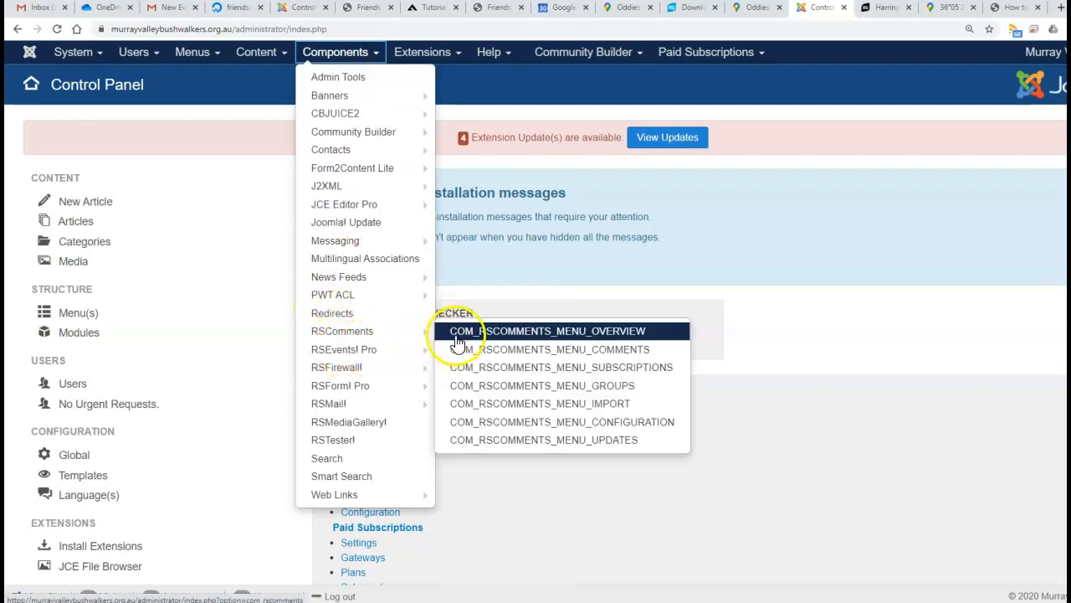
{"action": "left_click", "coordinate": [537, 331]}
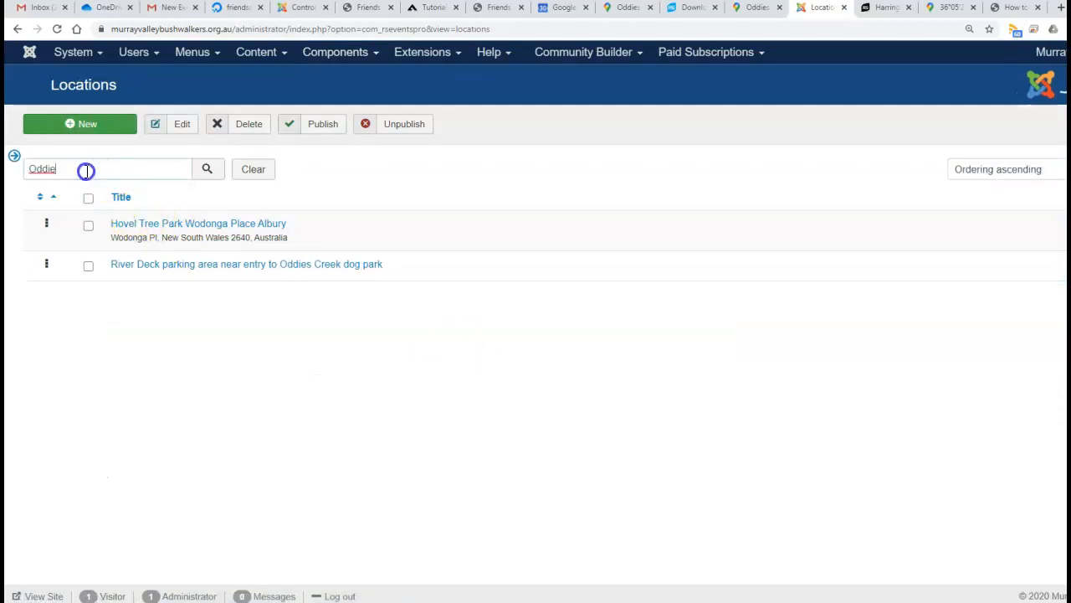
{"action": "mouse_move", "coordinate": [159, 221]}
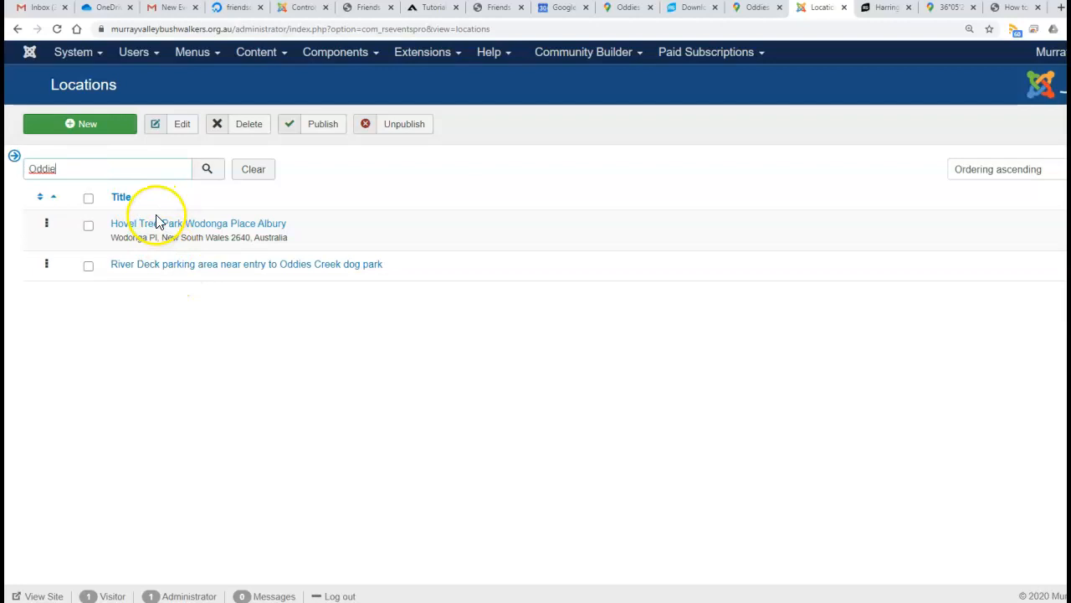
{"action": "mouse_move", "coordinate": [107, 168]}
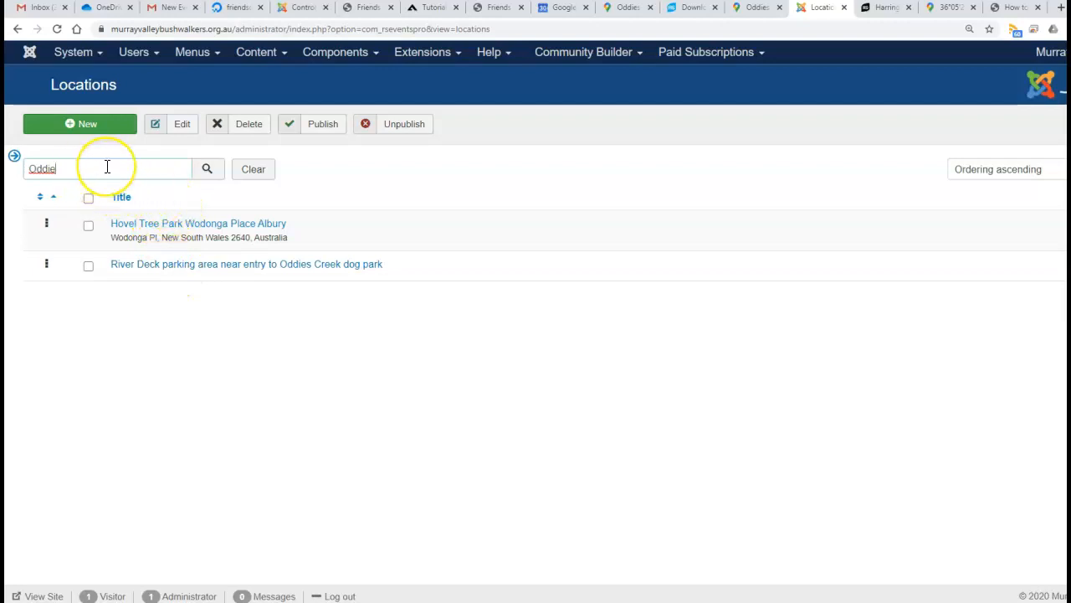
{"action": "mouse_move", "coordinate": [407, 273]}
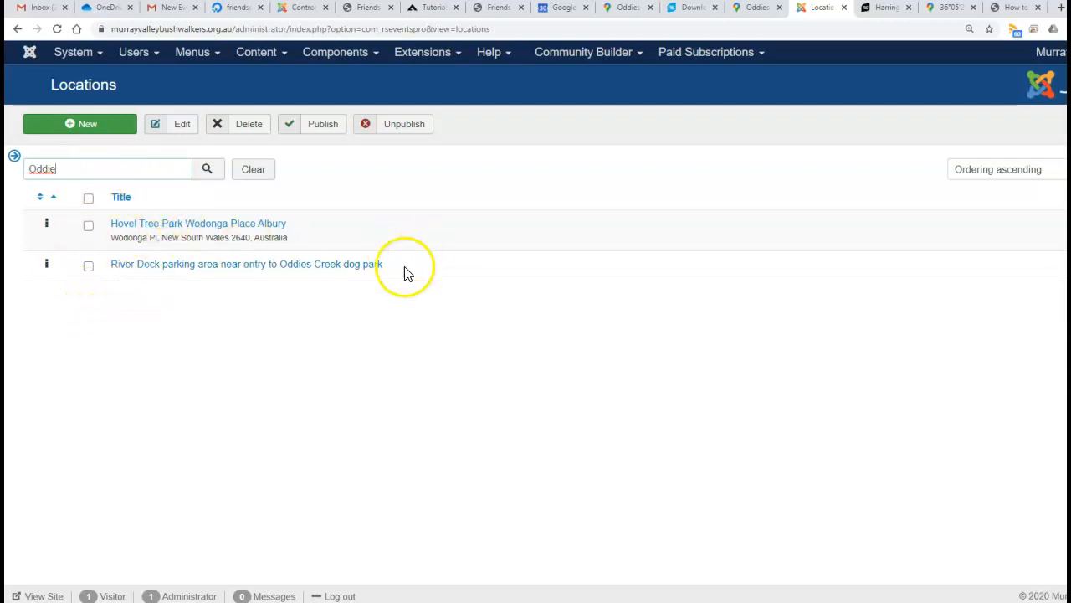
{"action": "left_click", "coordinate": [252, 169]}
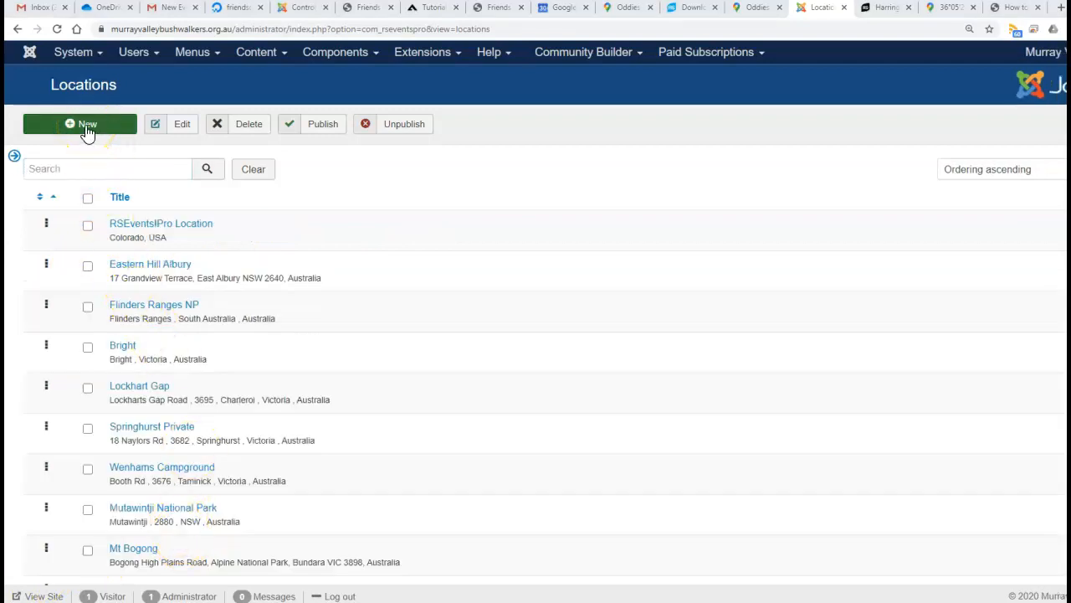
Start a new location with coordinates -36.089223, 146.907258 and the name 'Oddies Park'
{"action": "left_click", "coordinate": [79, 124]}
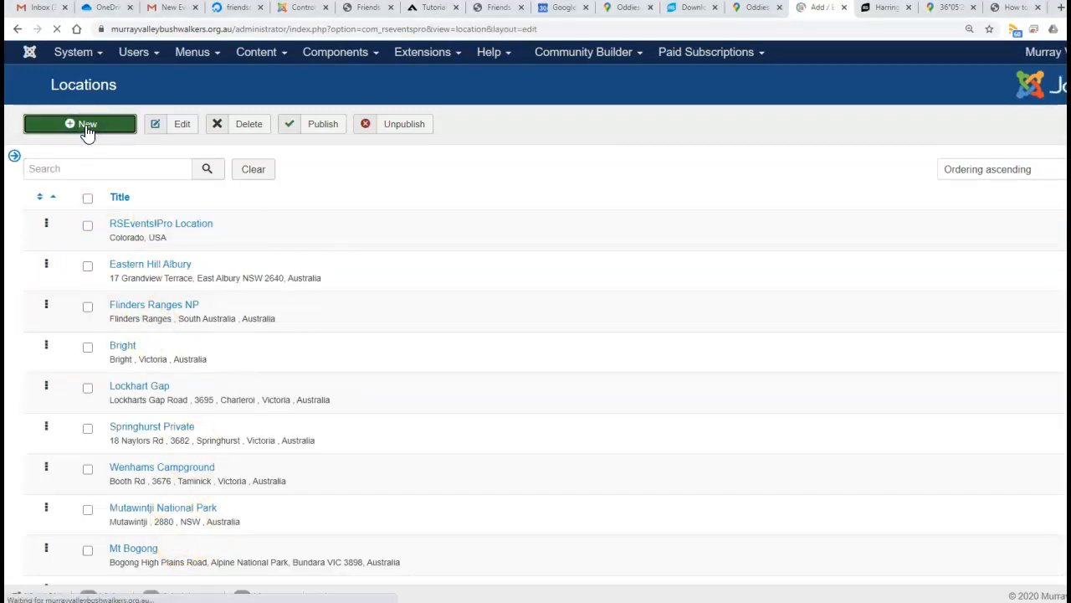
{"action": "left_click", "coordinate": [80, 123]}
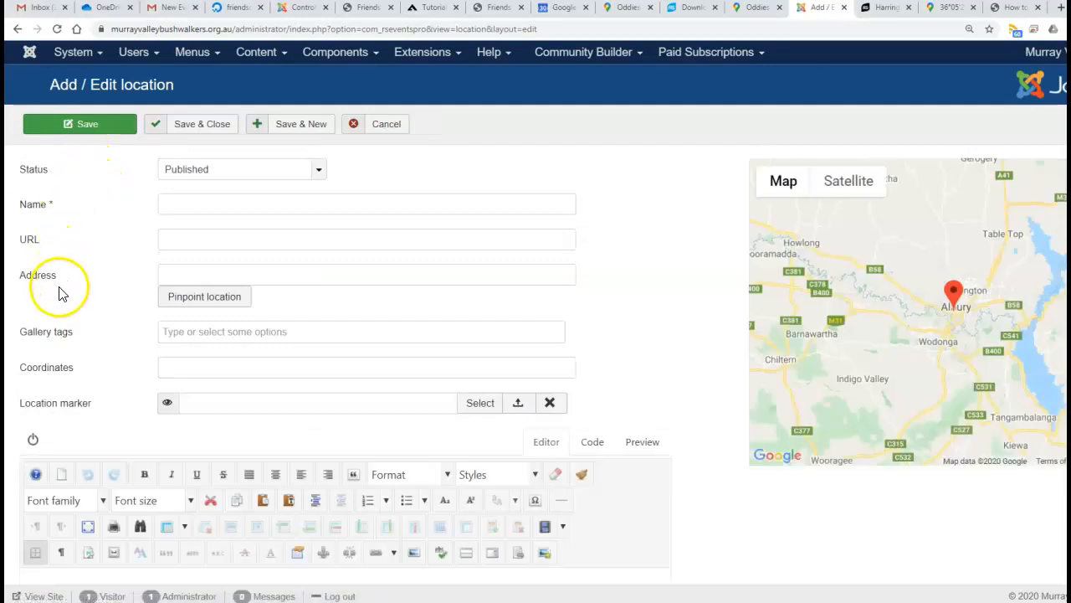
{"action": "mouse_move", "coordinate": [188, 366]}
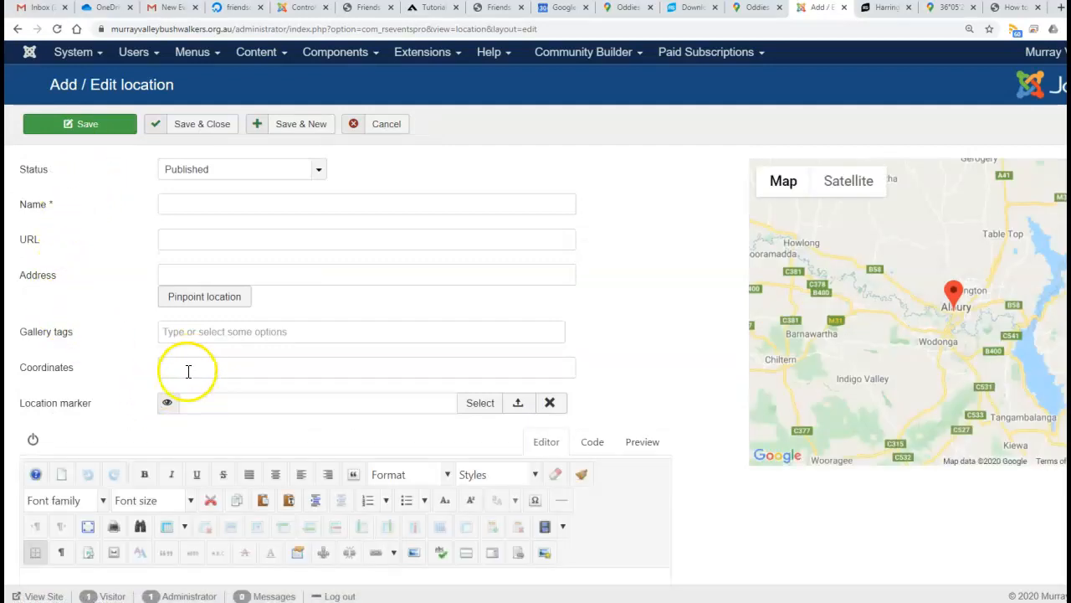
{"action": "left_click", "coordinate": [366, 367]}
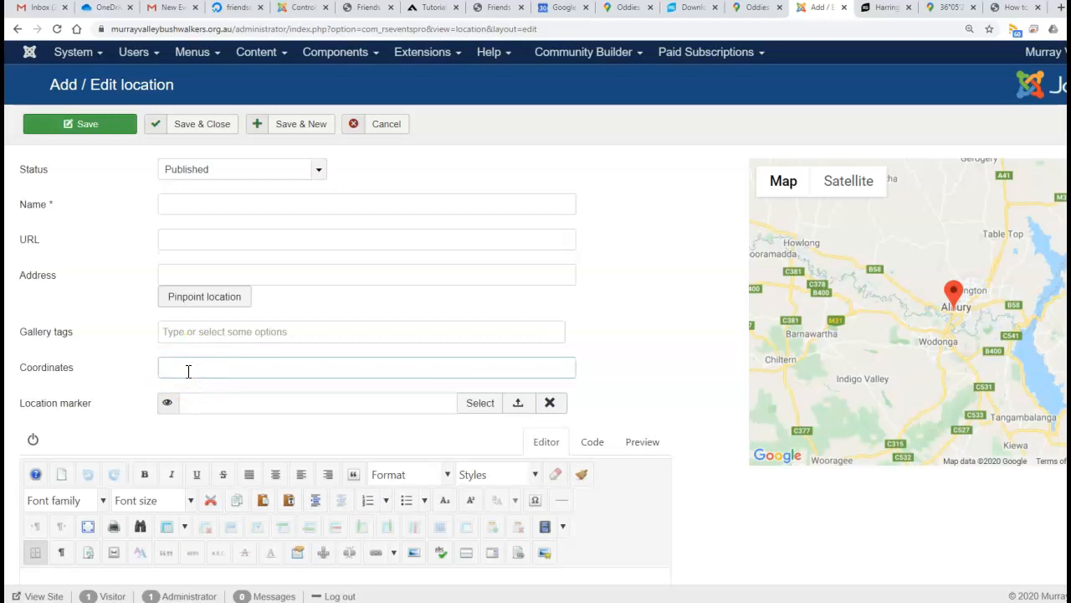
{"action": "type", "text": "-36.089223, 146.907258"}
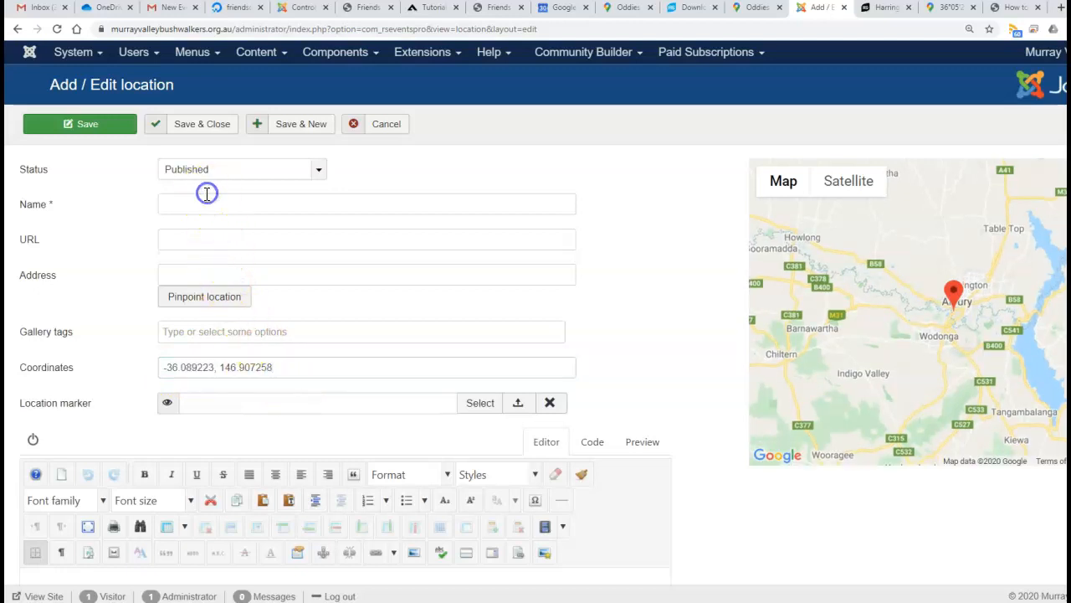
{"action": "left_click", "coordinate": [366, 203]}
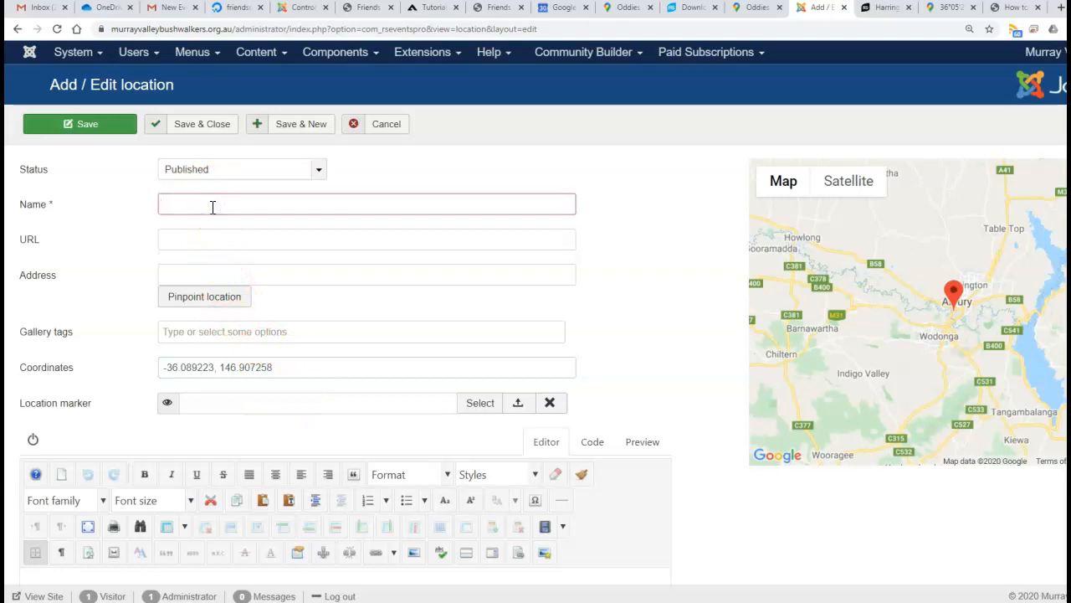
{"action": "type", "text": "Oddies Park"}
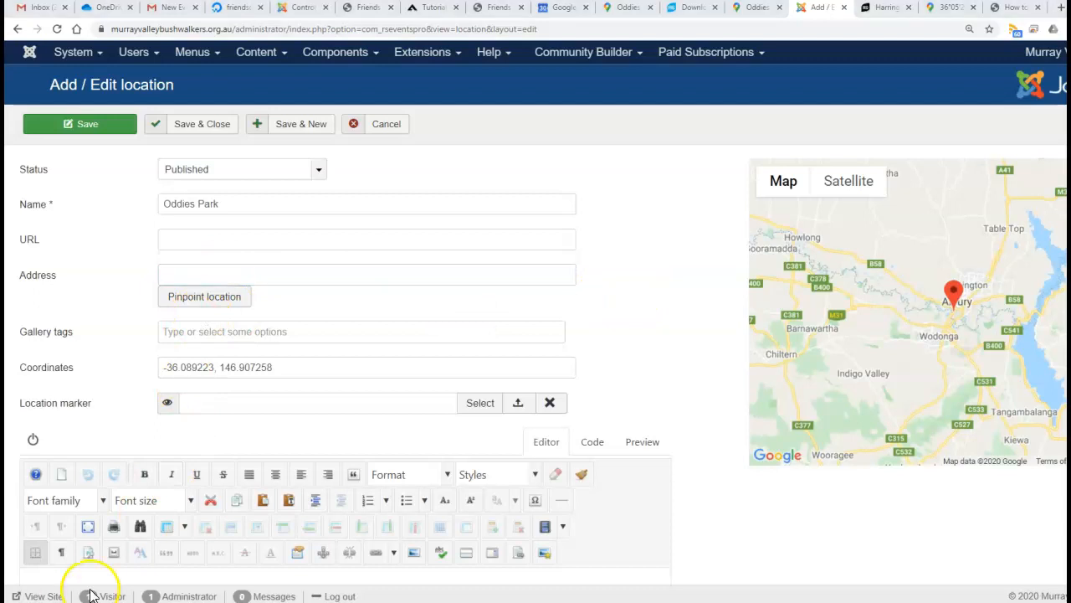
{"action": "mouse_move", "coordinate": [317, 405]}
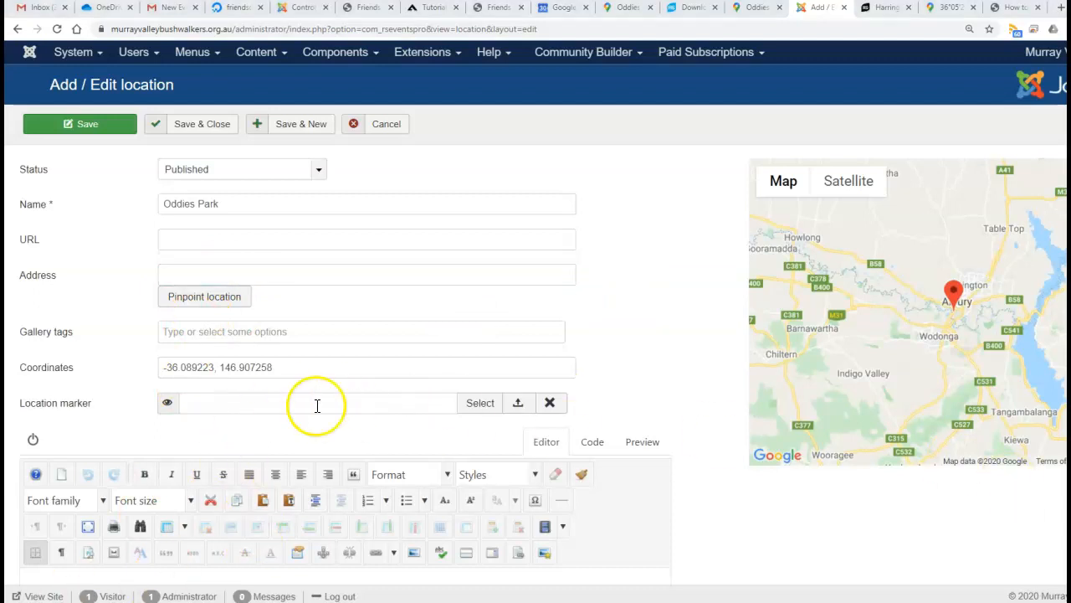
{"action": "mouse_move", "coordinate": [678, 364]}
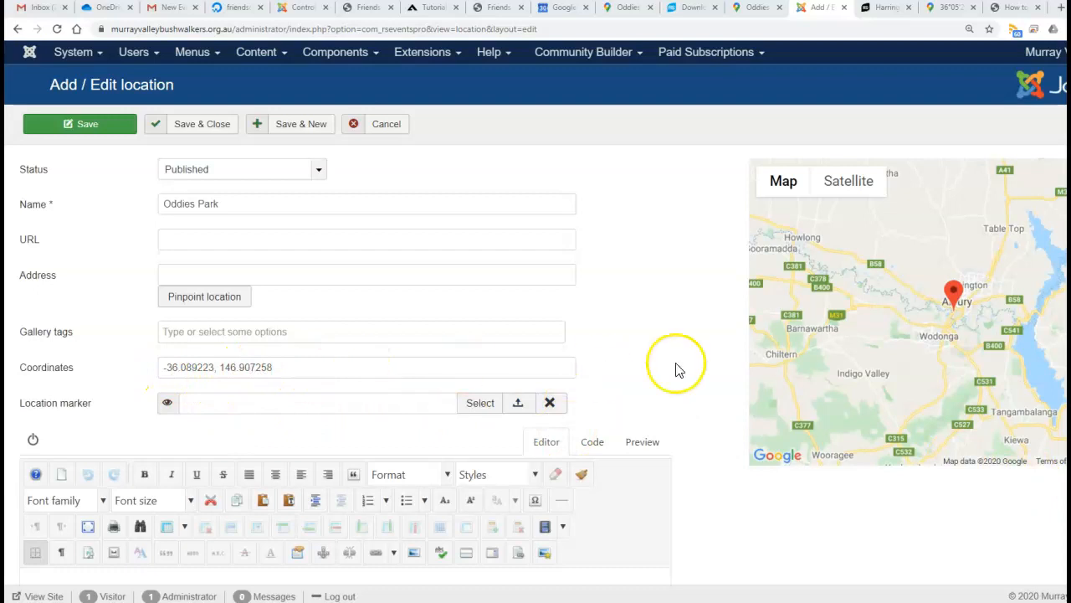
{"action": "mouse_move", "coordinate": [954, 301]}
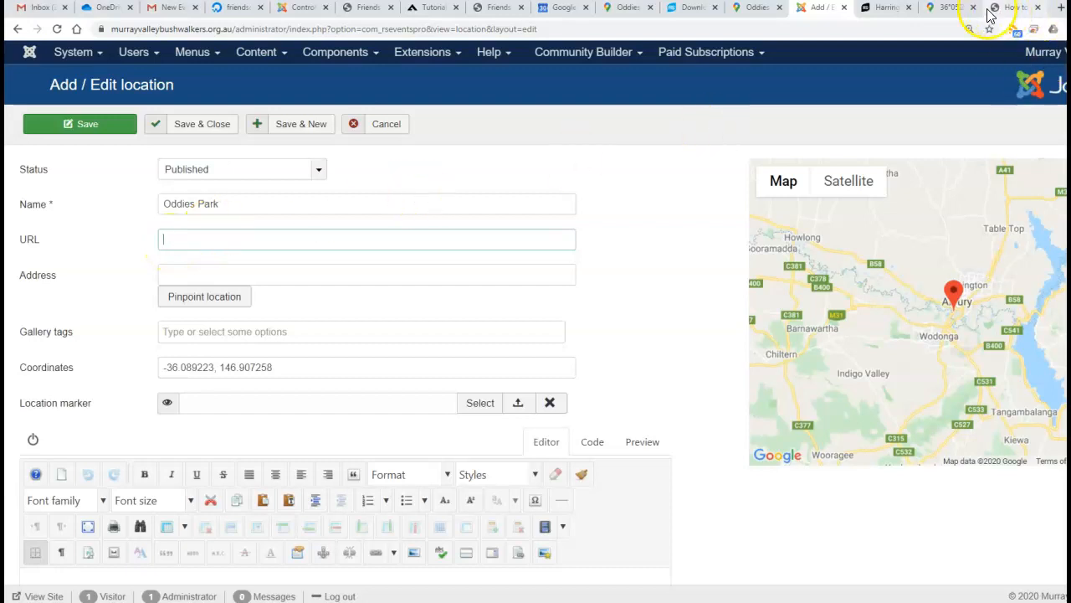
{"action": "mouse_move", "coordinate": [883, 7]}
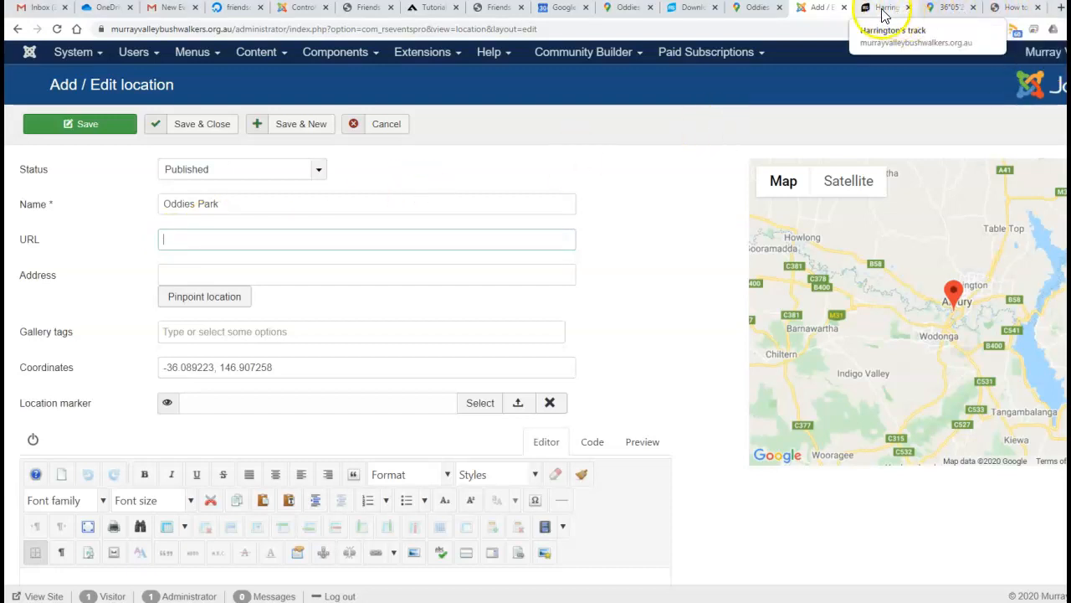
Return to the Oddies Creek Park Google Maps page and copy its web address
{"action": "left_click", "coordinate": [945, 7]}
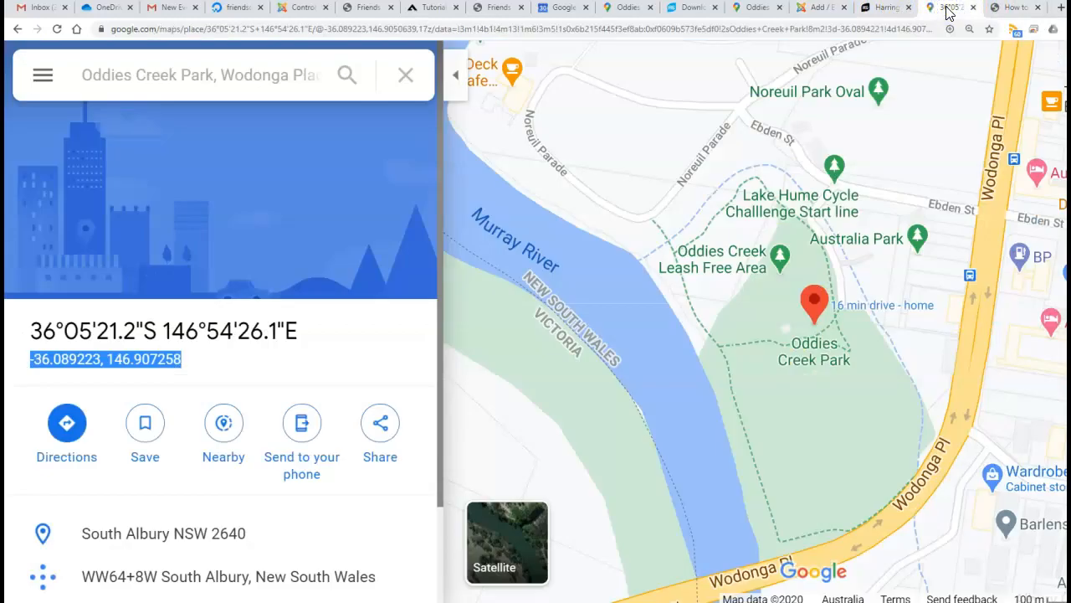
{"action": "left_click", "coordinate": [669, 29]}
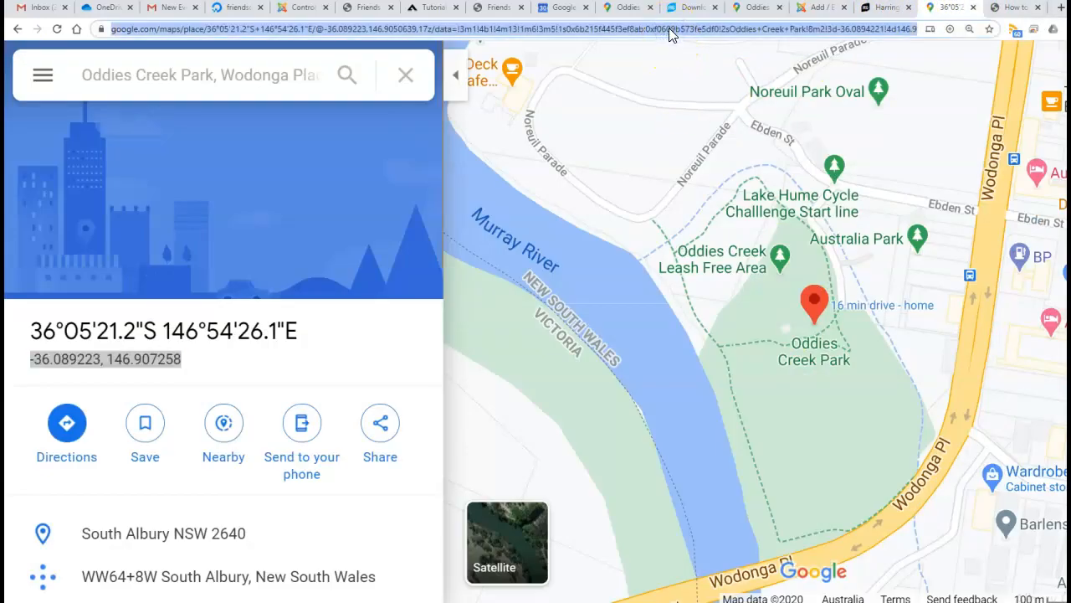
{"action": "right_click", "coordinate": [670, 29]}
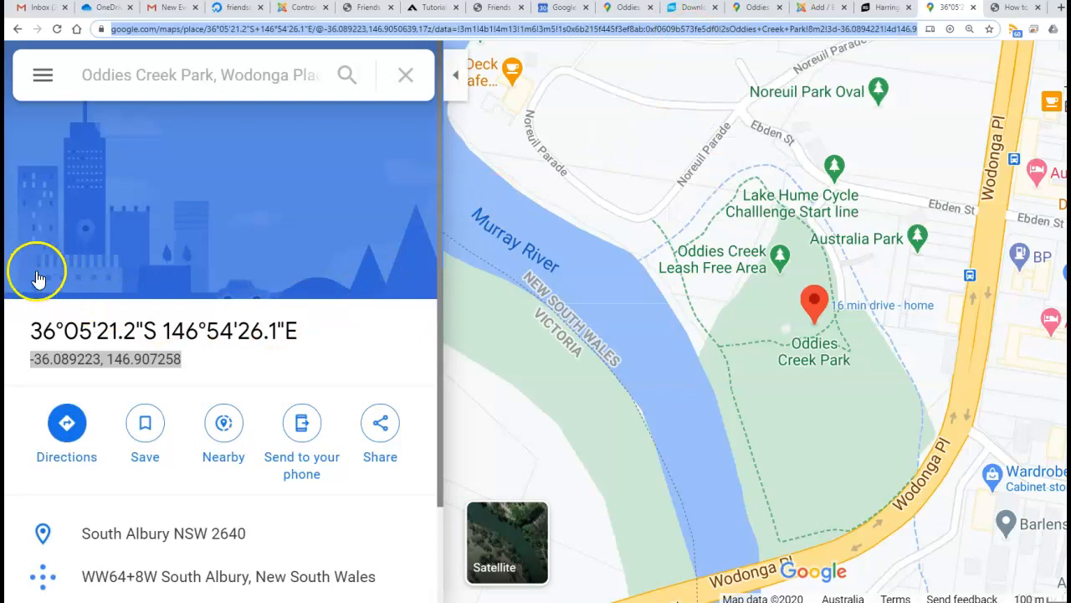
{"action": "mouse_move", "coordinate": [42, 29]}
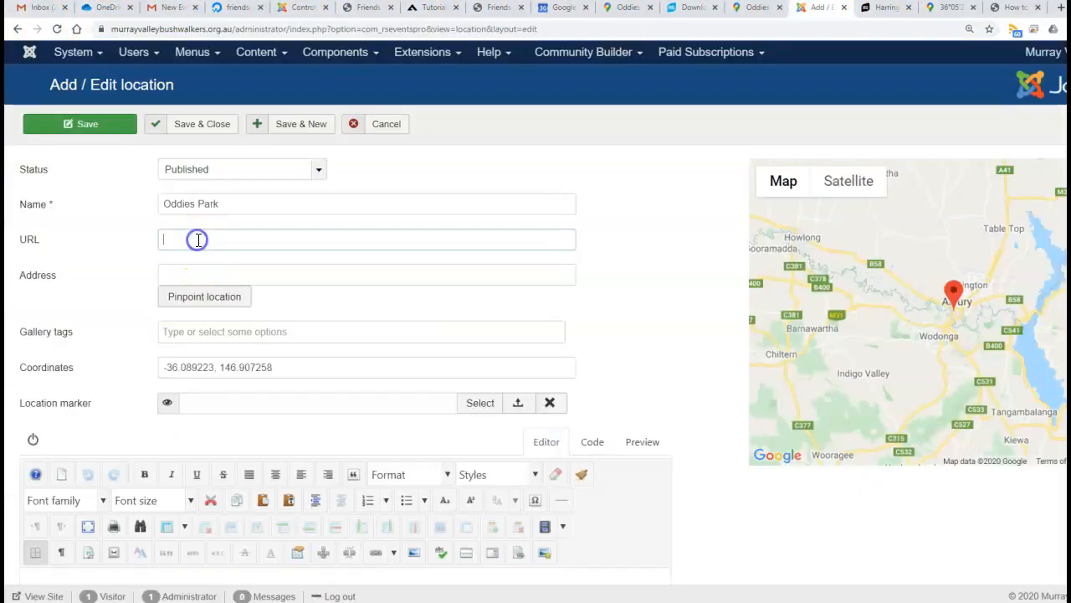
Paste the Google Maps link into the Oddies Park URL field and save the location
{"action": "right_click", "coordinate": [198, 240]}
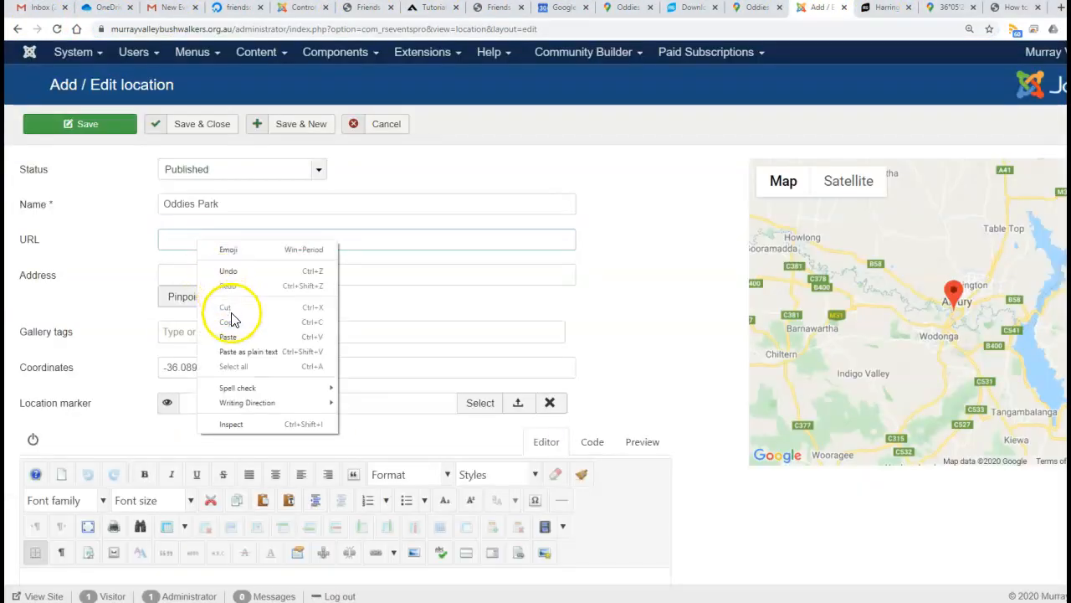
{"action": "left_click", "coordinate": [227, 337]}
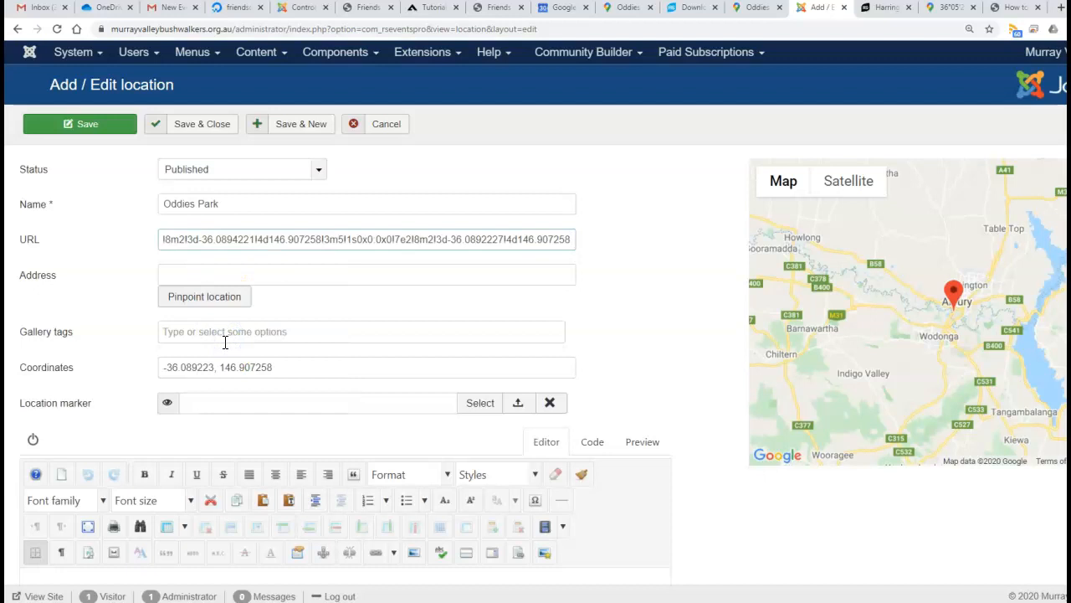
{"action": "mouse_move", "coordinate": [148, 375]}
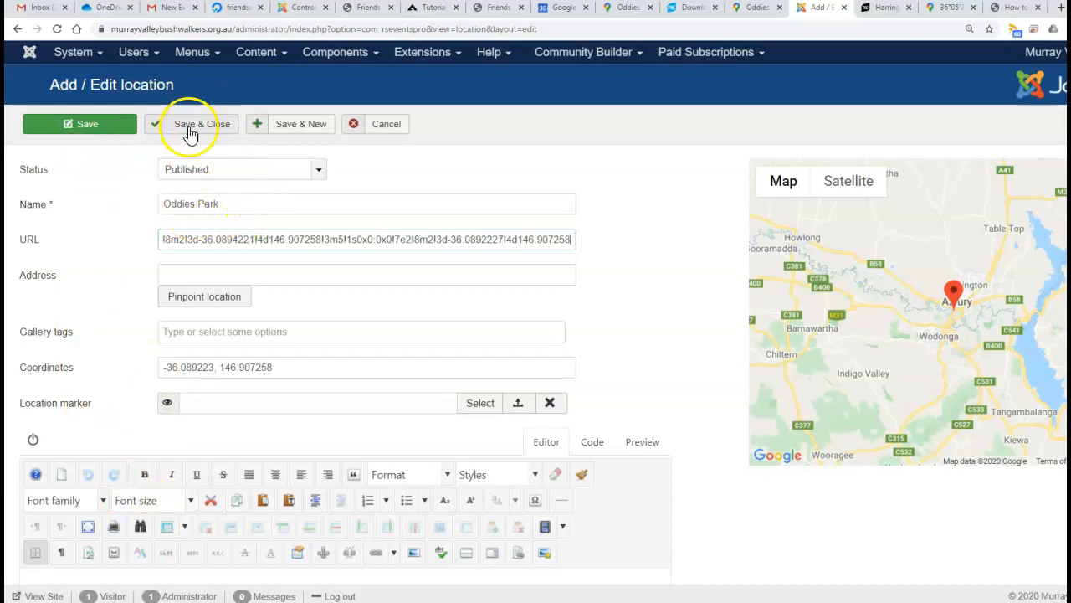
{"action": "left_click", "coordinate": [191, 124]}
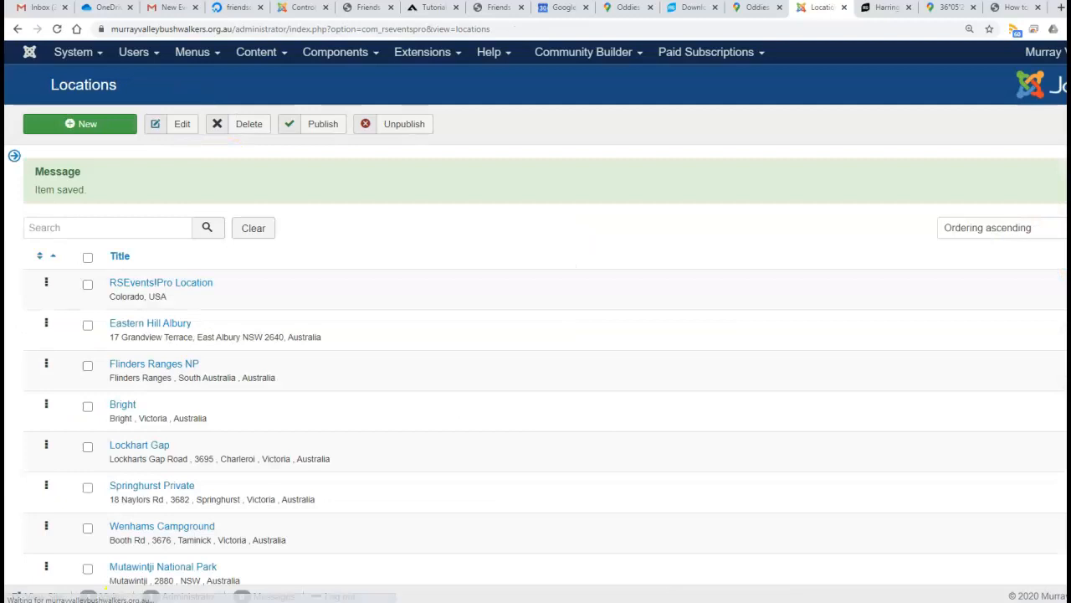
{"action": "mouse_move", "coordinate": [475, 191]}
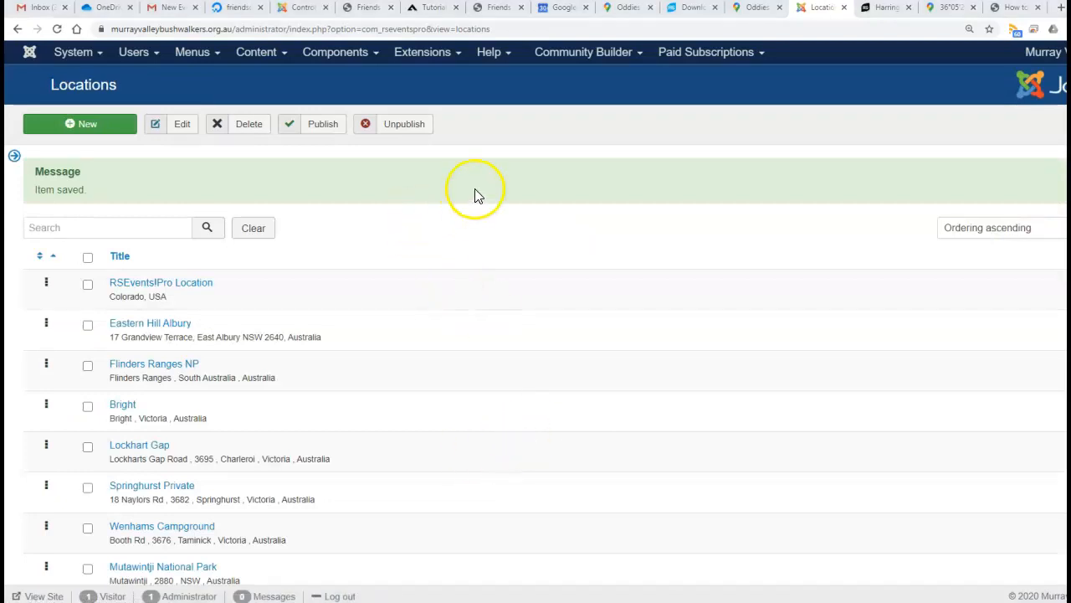
Go to the RSEvents!Pro Events list to find the Oddies Creek event
{"action": "left_click", "coordinate": [335, 52]}
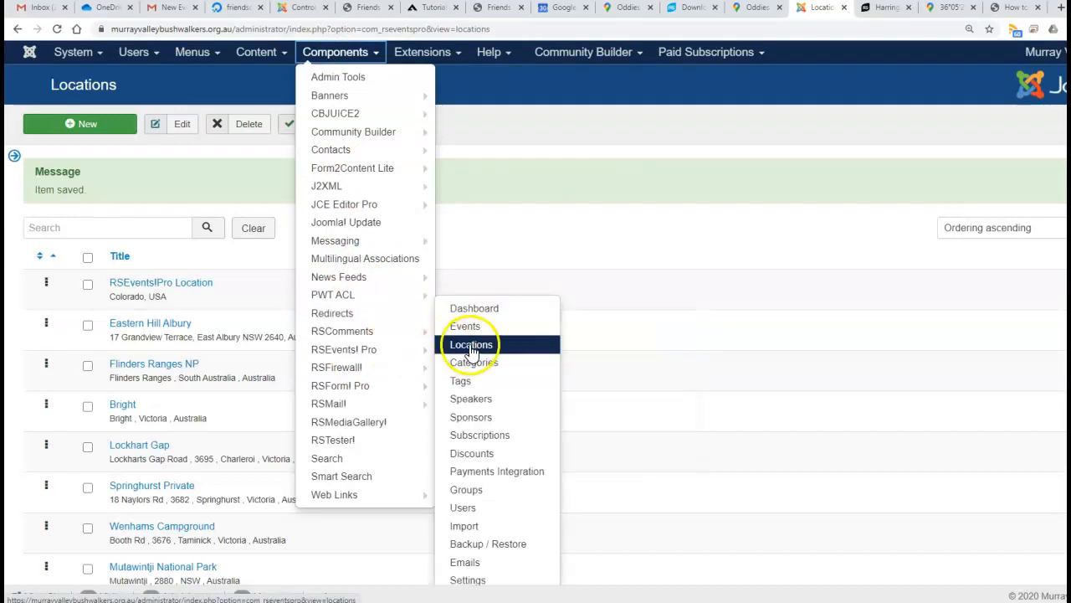
{"action": "left_click", "coordinate": [465, 326]}
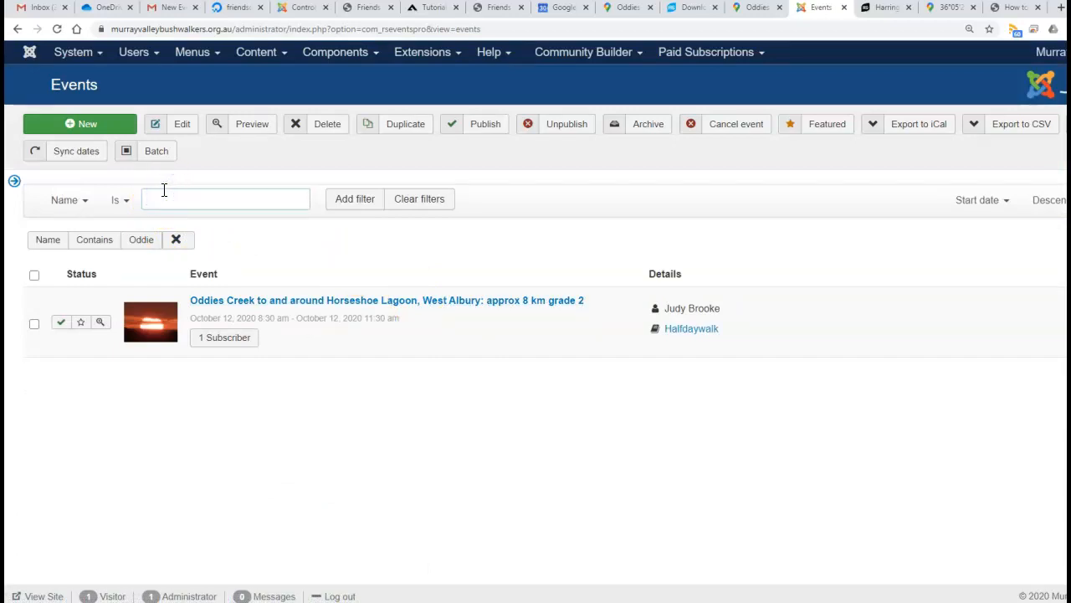
{"action": "mouse_move", "coordinate": [254, 301]}
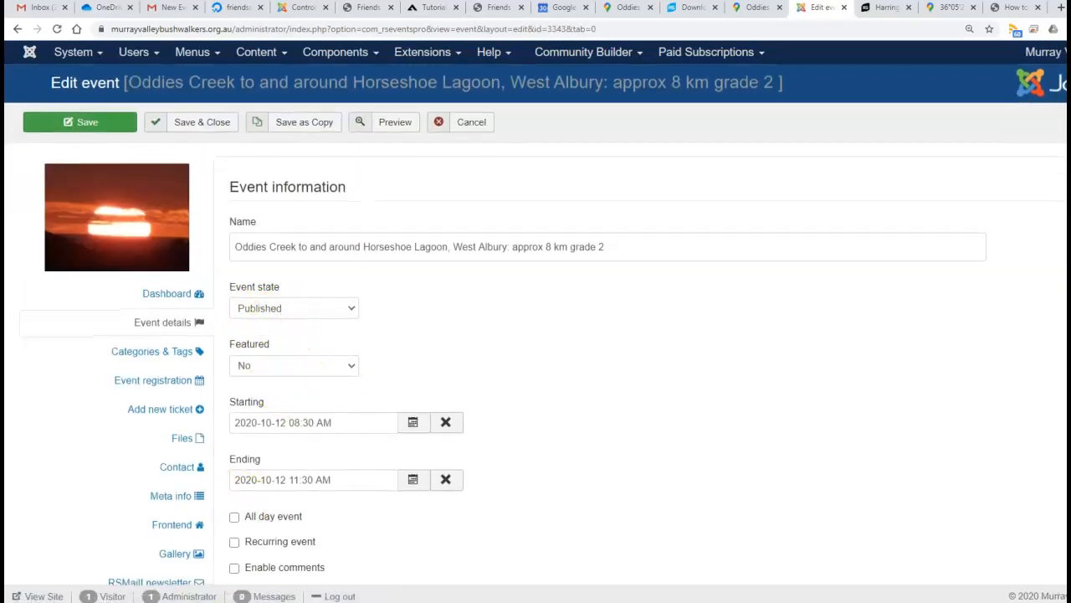
Set the Oddies Creek event's location to Oddies Park and save the event
{"action": "scroll", "scroll_direction": "down", "scroll_amount": 3}
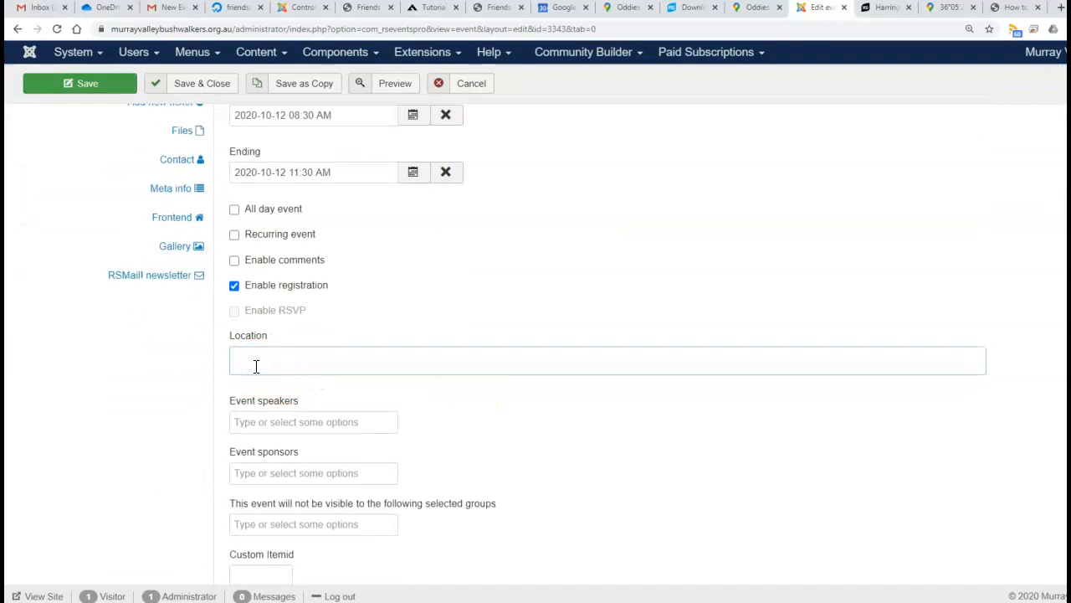
{"action": "type", "text": "Oddie"}
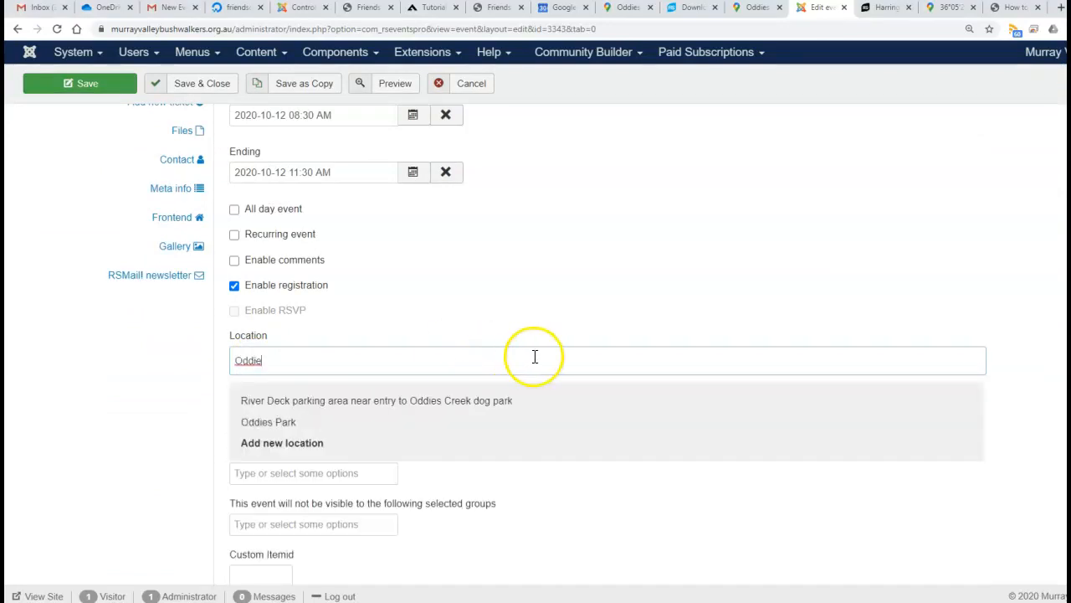
{"action": "mouse_move", "coordinate": [338, 443]}
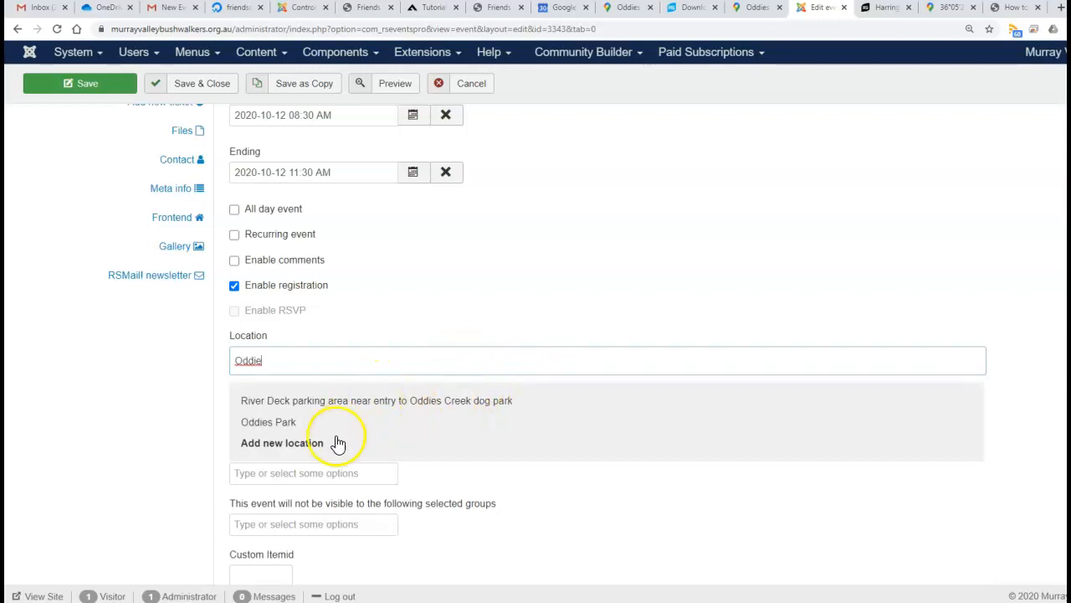
{"action": "mouse_move", "coordinate": [261, 428]}
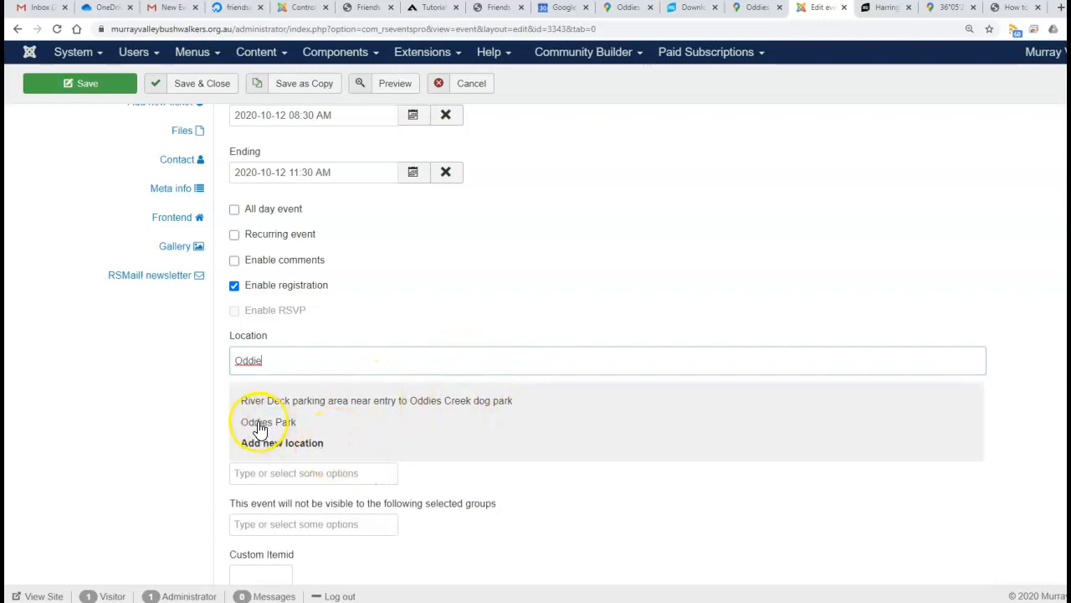
{"action": "left_click", "coordinate": [267, 422]}
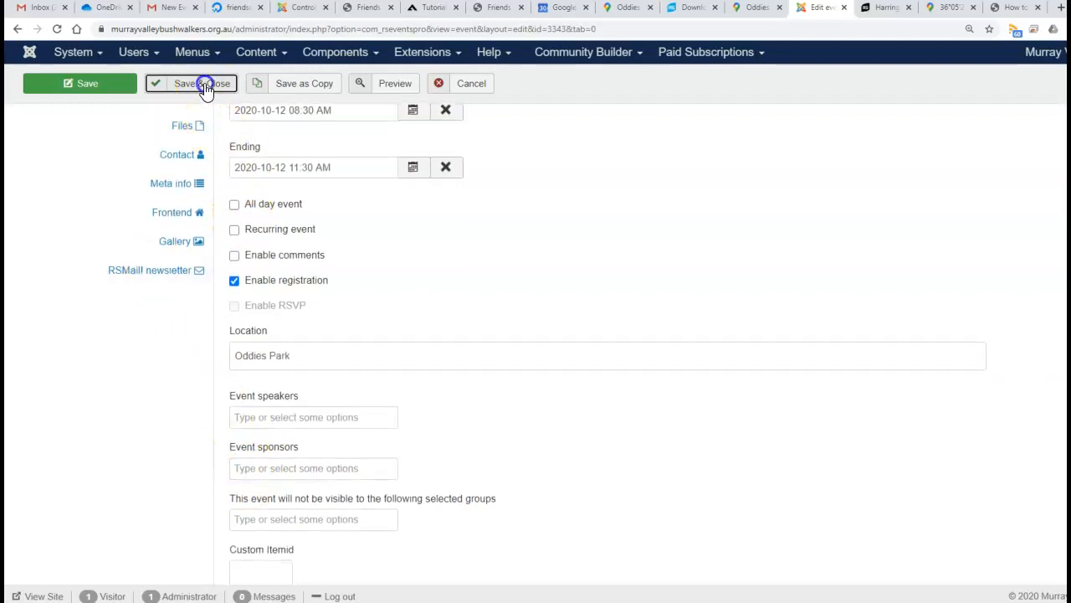
{"action": "left_click", "coordinate": [191, 82]}
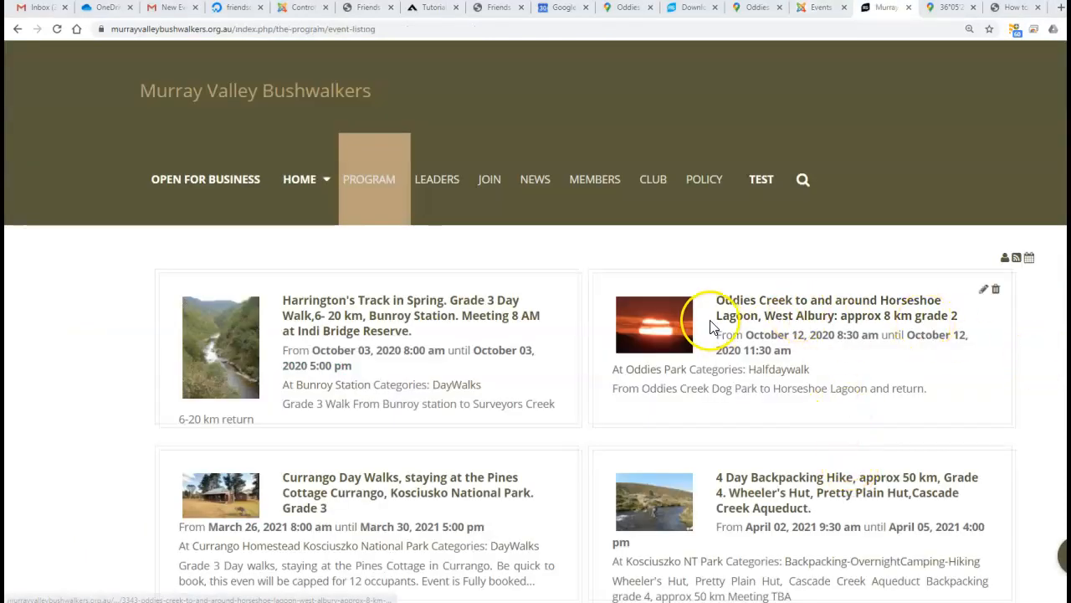
Open the Oddies Creek event page on the front end and check its Oddies Park location
{"action": "left_click", "coordinate": [828, 308]}
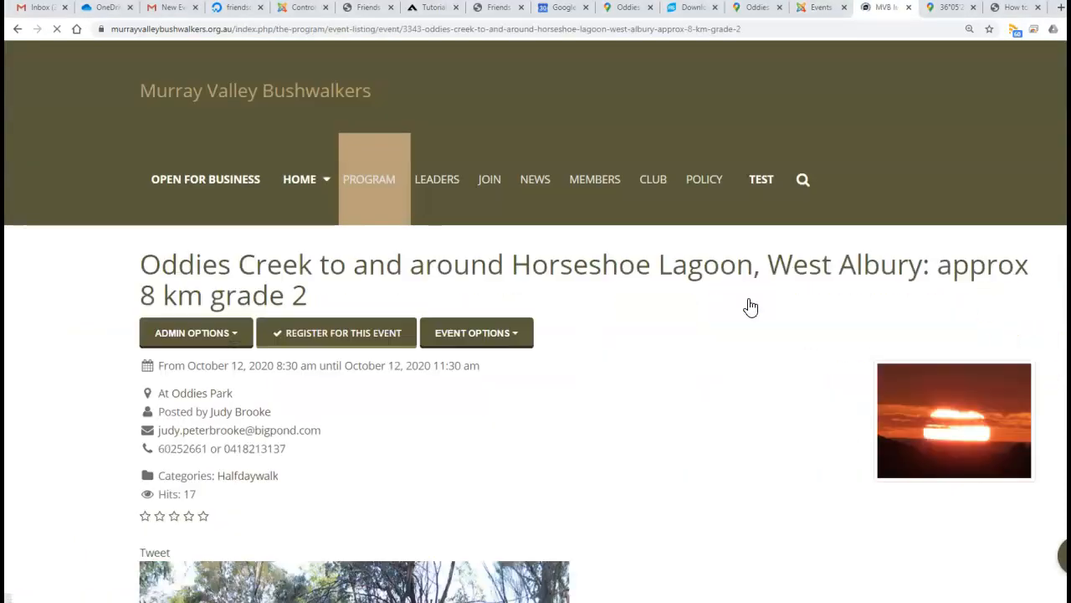
{"action": "scroll", "scroll_direction": "down", "scroll_amount": 3}
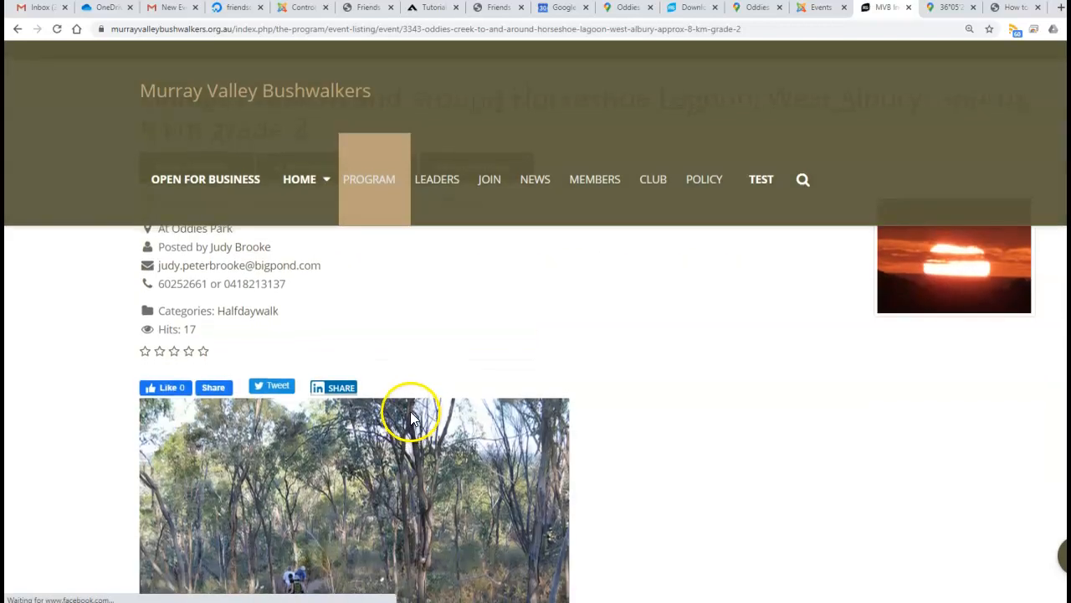
{"action": "scroll", "scroll_direction": "up", "scroll_amount": 3}
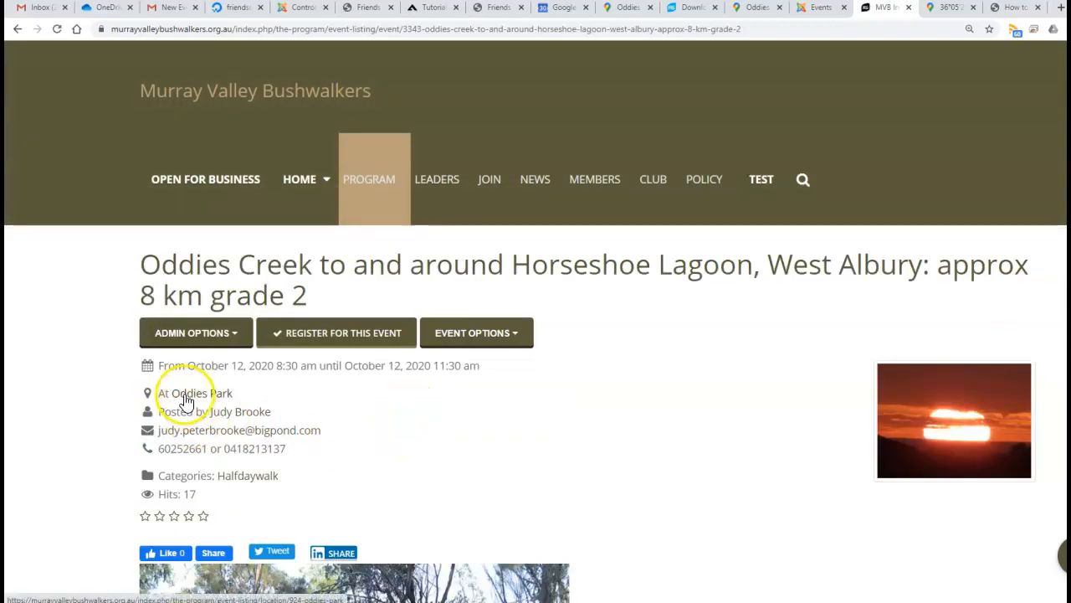
Open the Oddies Park location page, review its map, and follow the Google Maps link
{"action": "left_click", "coordinate": [199, 393]}
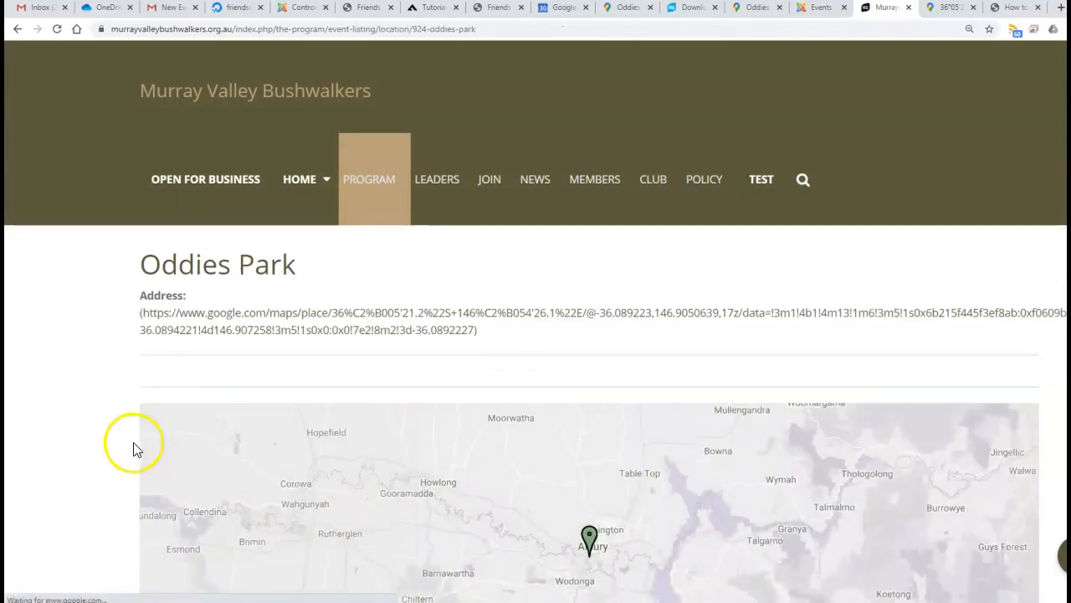
{"action": "mouse_move", "coordinate": [723, 460]}
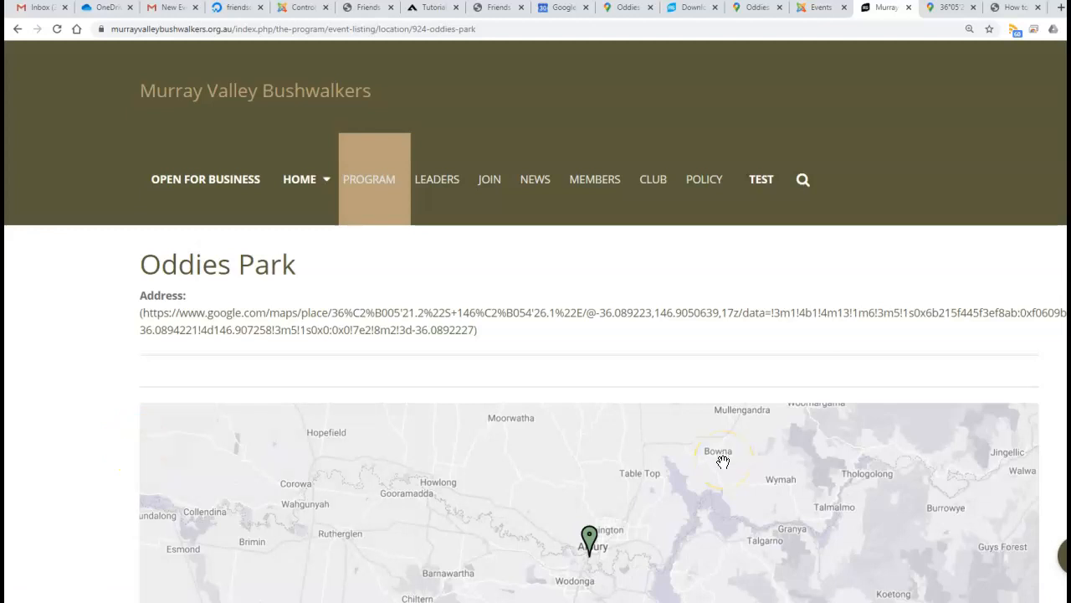
{"action": "scroll", "scroll_direction": "down", "scroll_amount": 3}
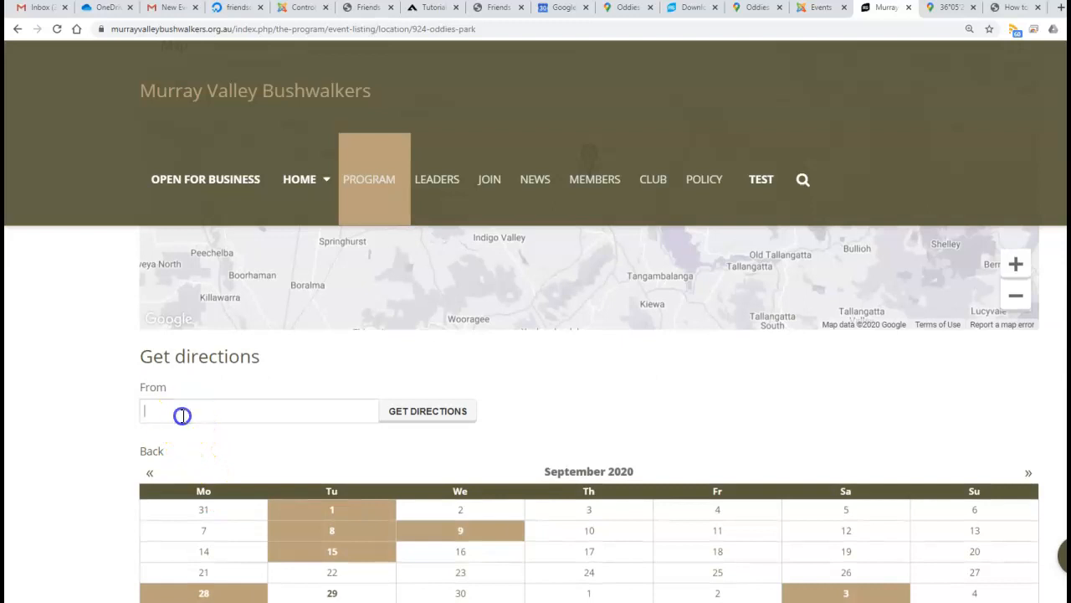
{"action": "scroll", "scroll_direction": "up", "scroll_amount": 3}
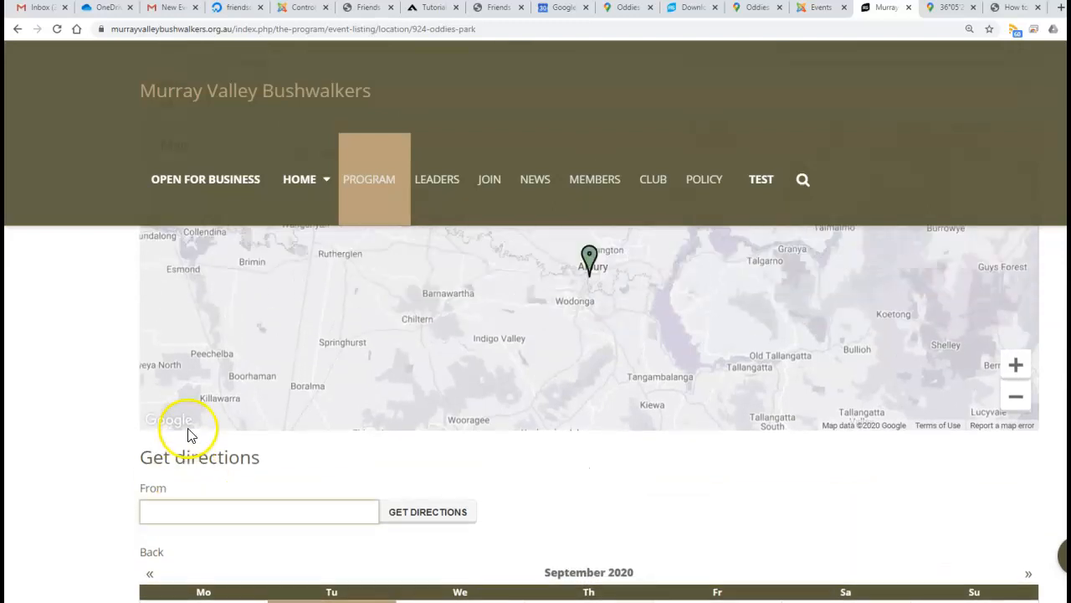
{"action": "scroll", "scroll_direction": "up", "scroll_amount": 3}
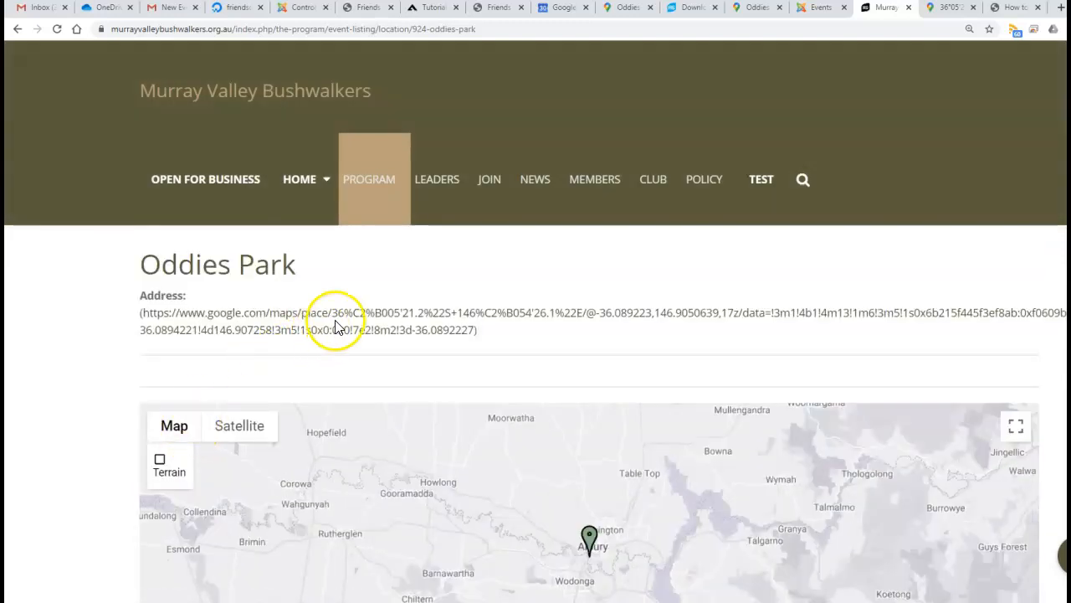
{"action": "left_click", "coordinate": [360, 312]}
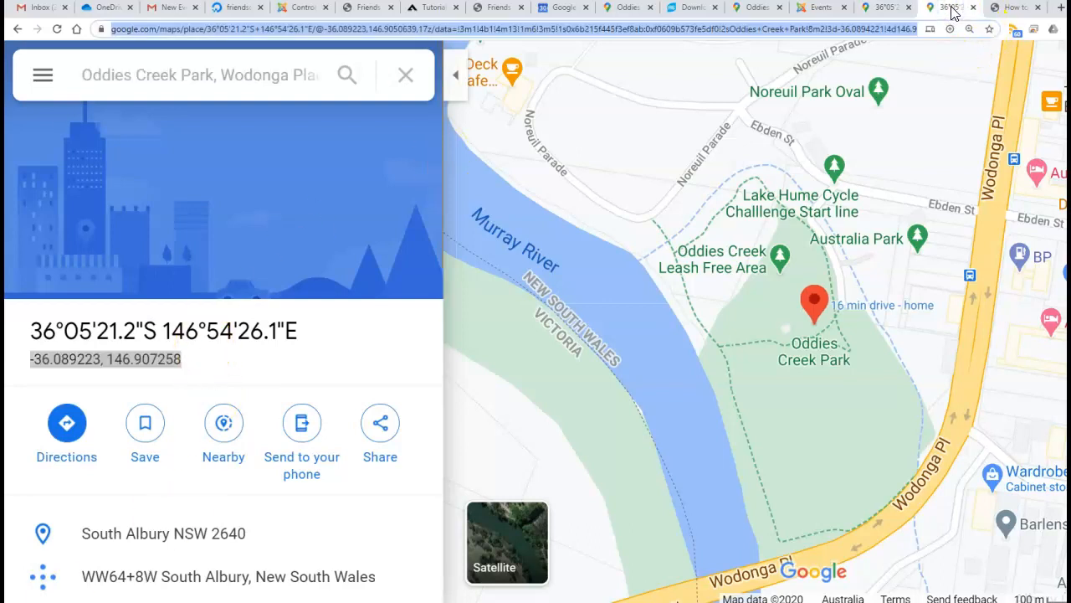
{"action": "mouse_move", "coordinate": [1013, 7]}
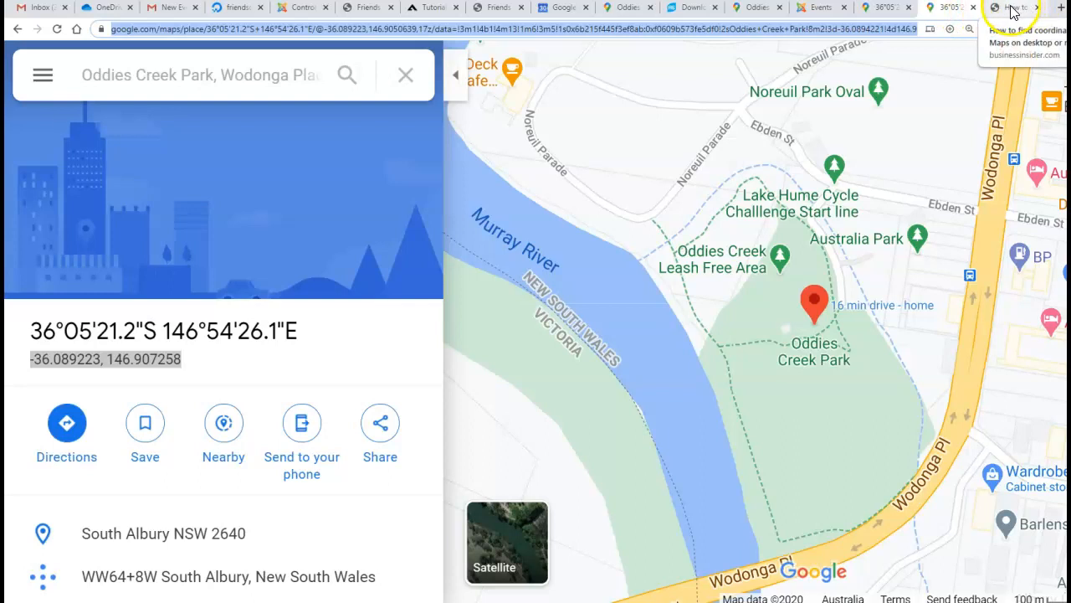
Glance at the Business Insider map-coordinates guide, then go to the Gmail inbox
{"action": "left_click", "coordinate": [1012, 8]}
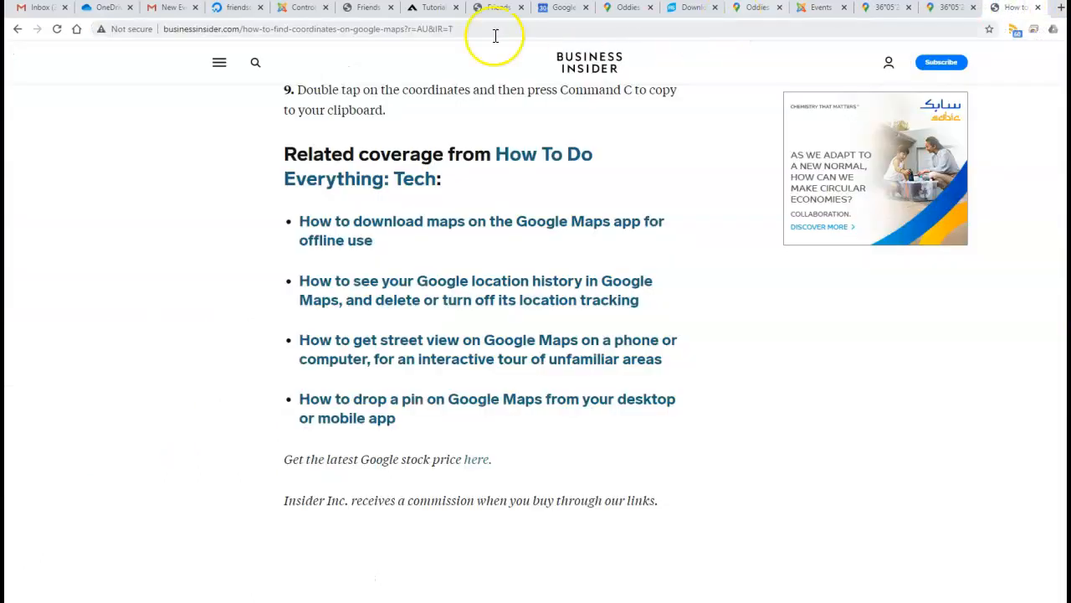
{"action": "left_click", "coordinate": [33, 8]}
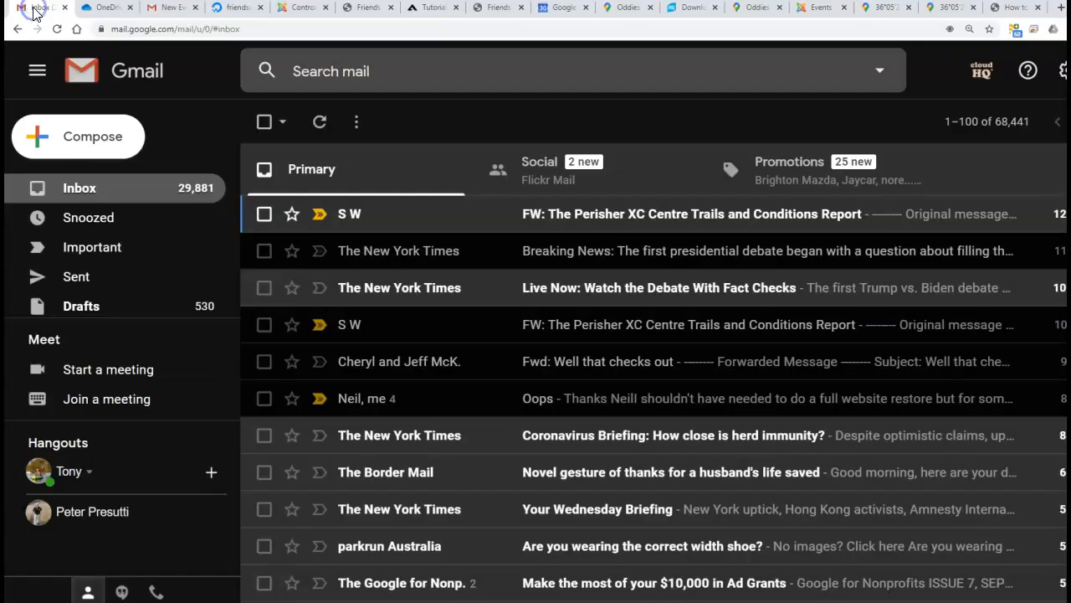